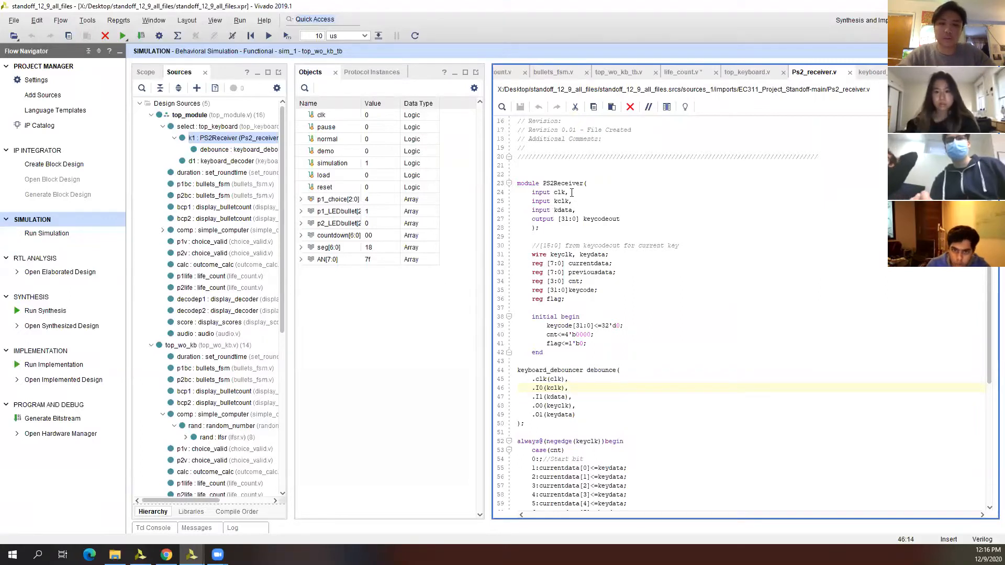
Step: Review keyboard_decoder.v's kdata input and keycodeout output declarations
click(563, 200)
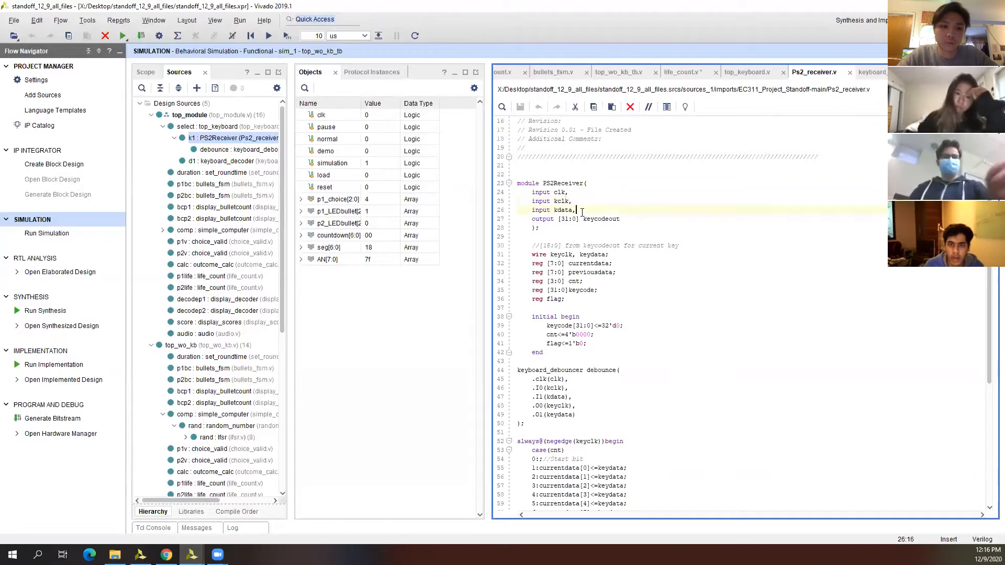
click(554, 209)
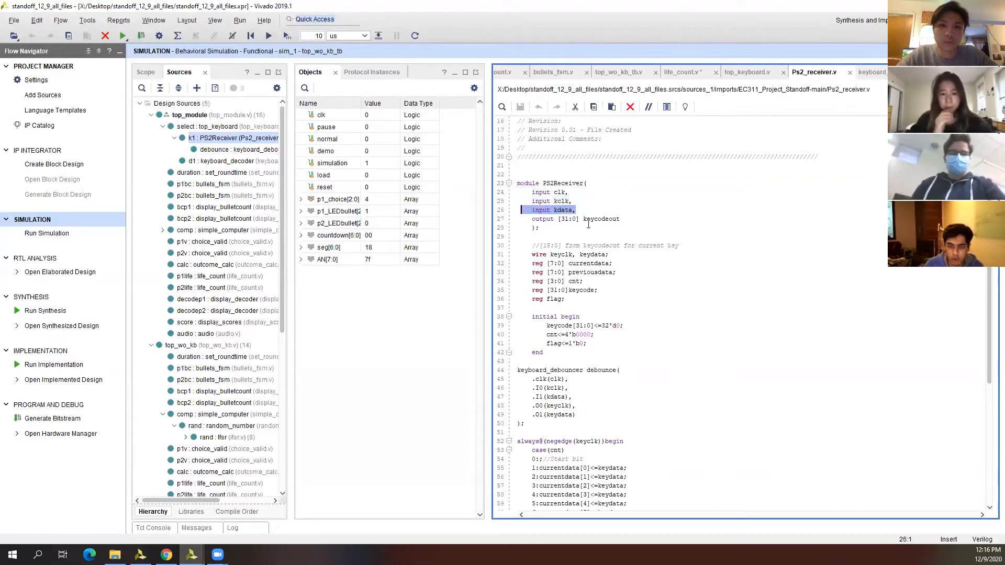
click(597, 218)
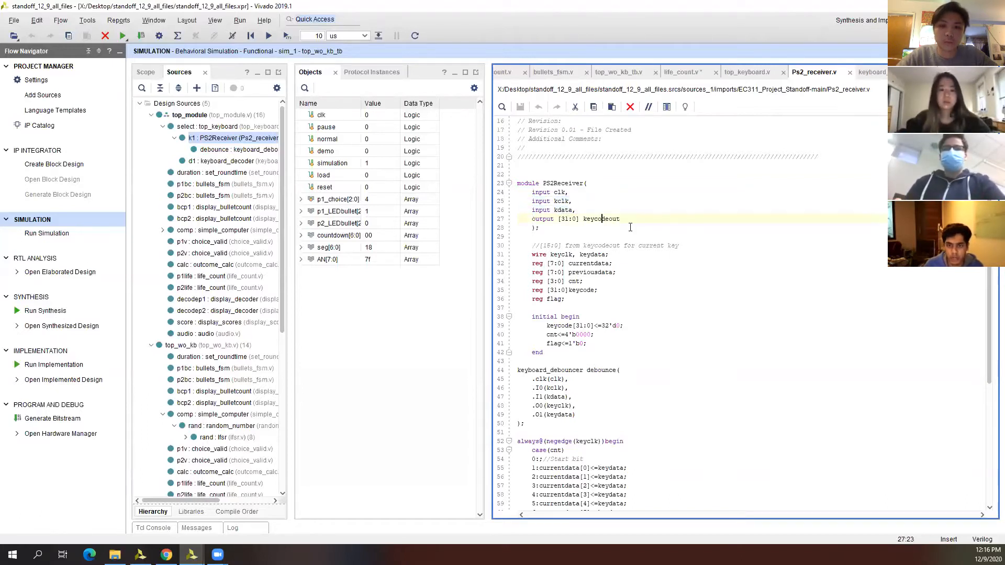
scroll(down, 3)
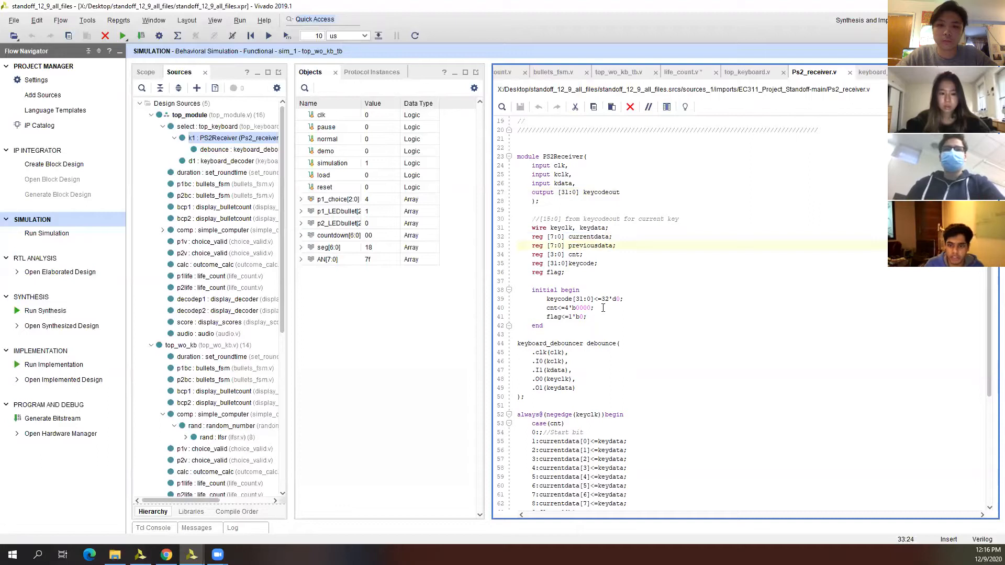
Step: Read the debouncer's keyclk and keydata connections and the currentdata-to-previousdata assignment
click(519, 405)
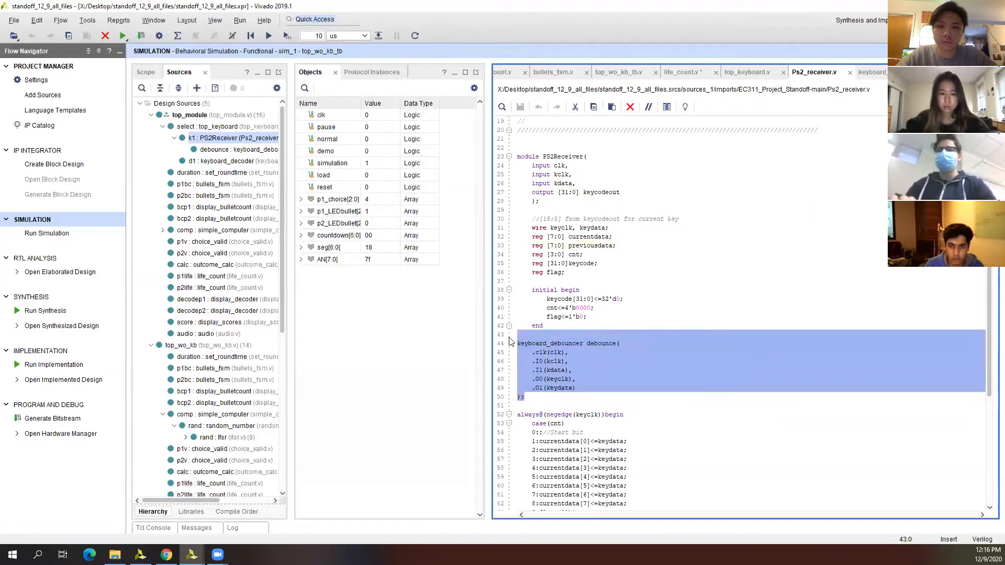
click(566, 352)
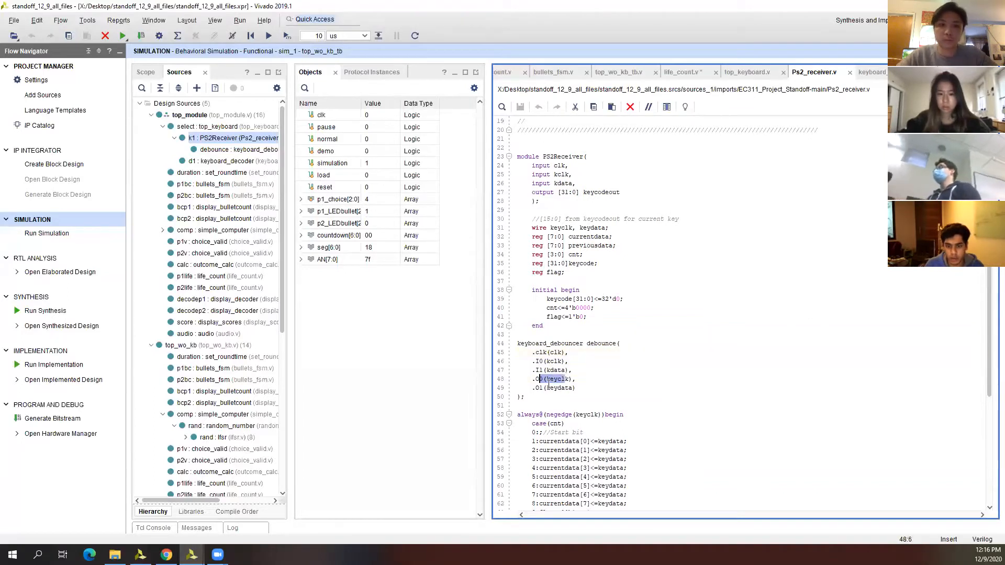
click(554, 387)
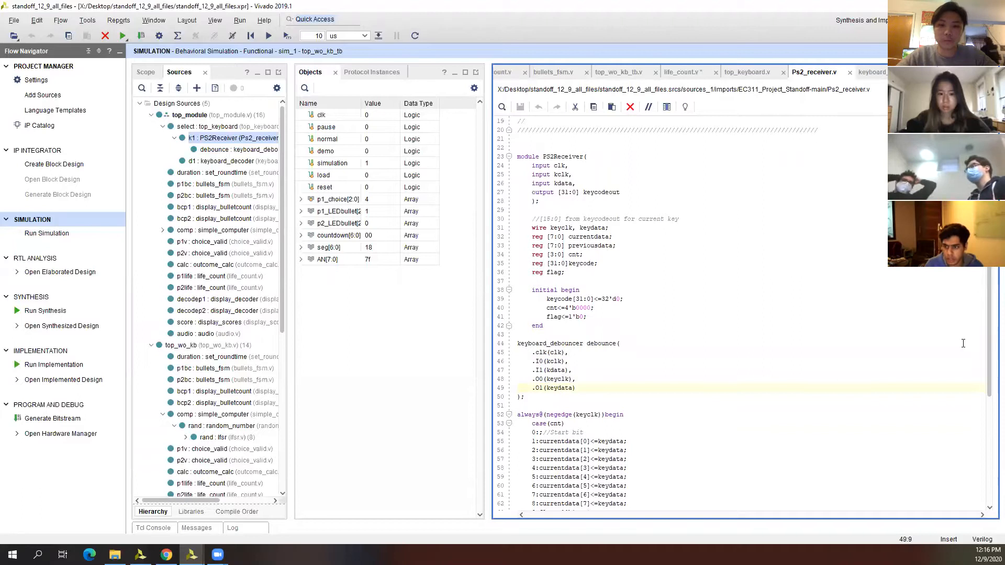
scroll(down, 3)
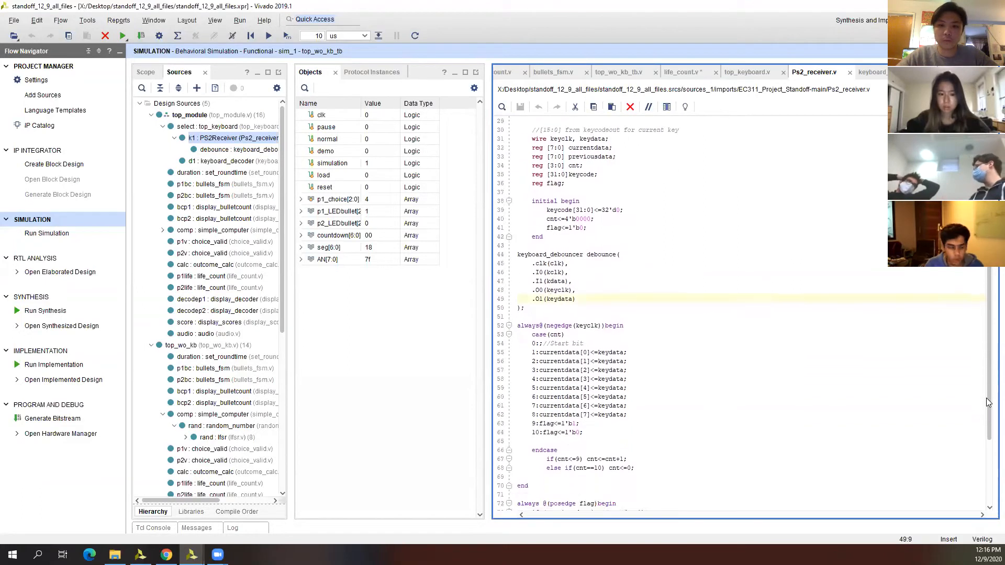
scroll(down, 3)
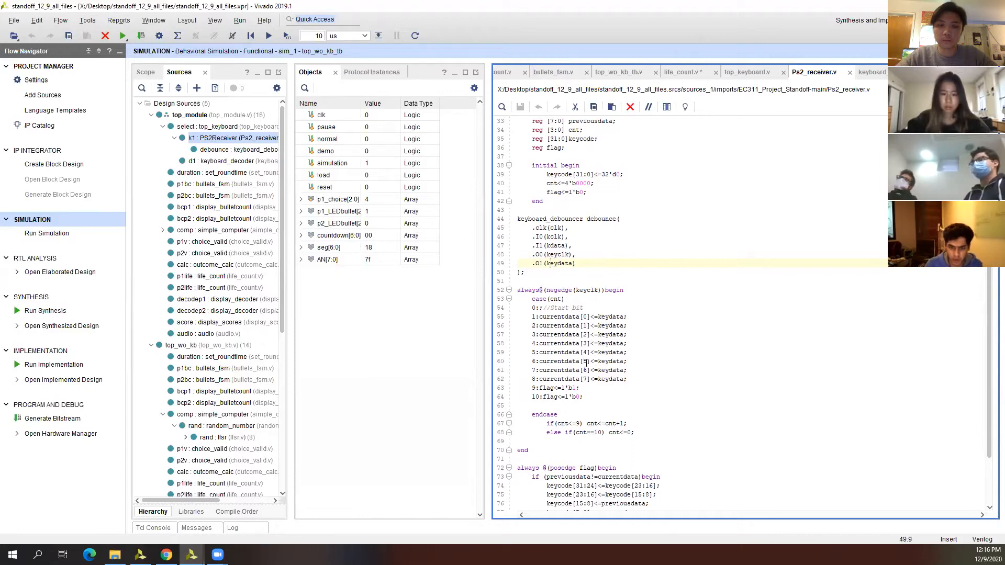
mouse_move(986, 388)
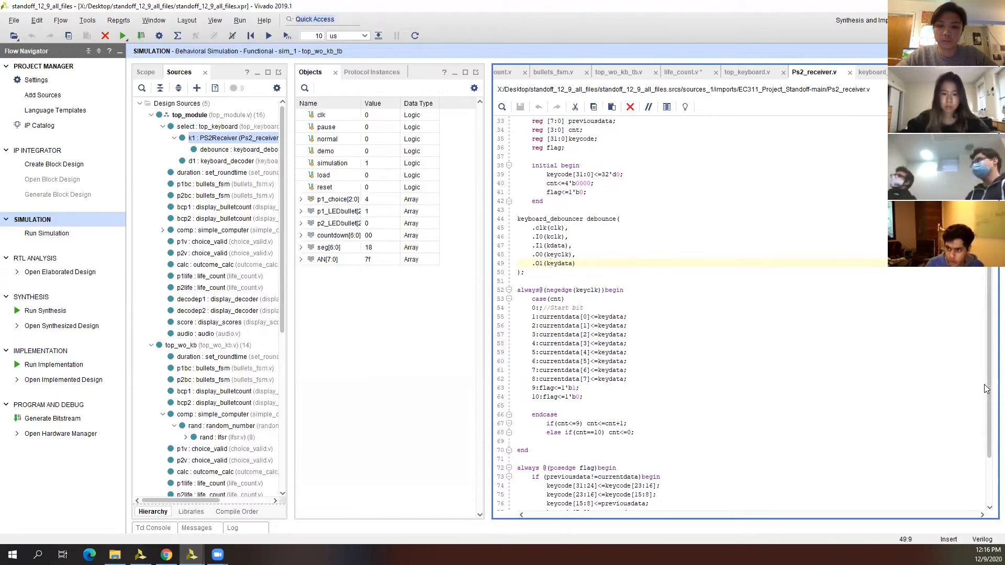
scroll(down, 3)
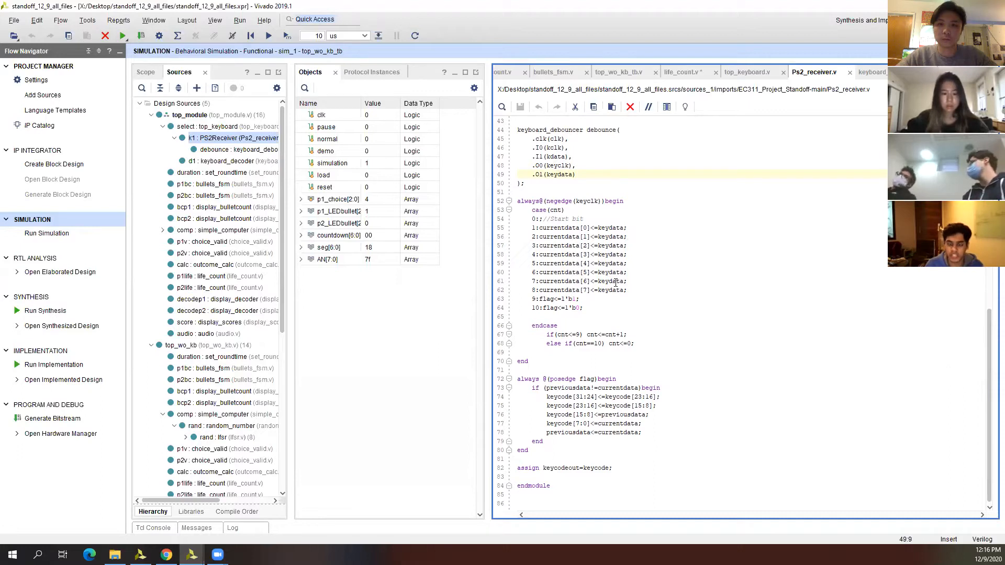
mouse_move(641, 326)
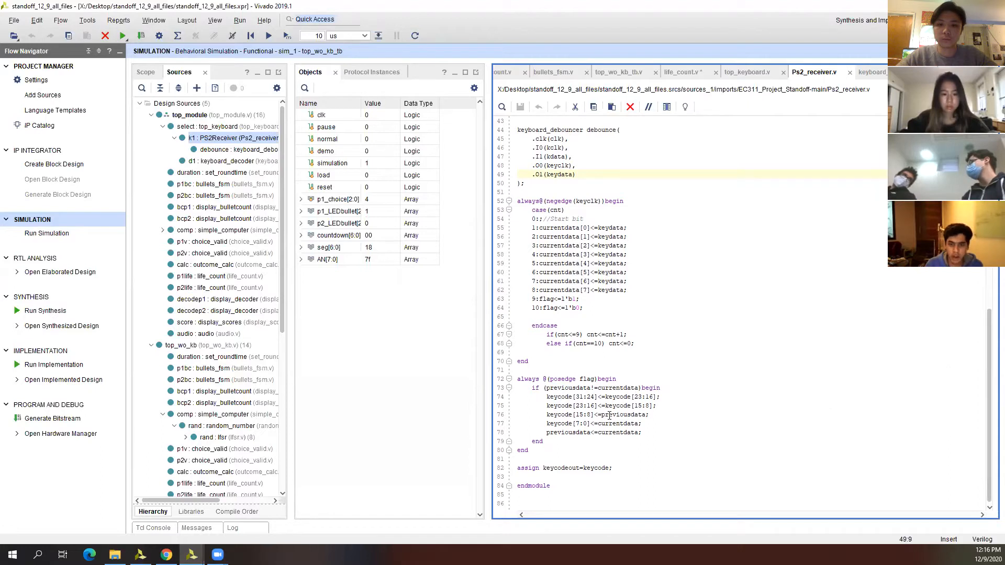
double_click(629, 432)
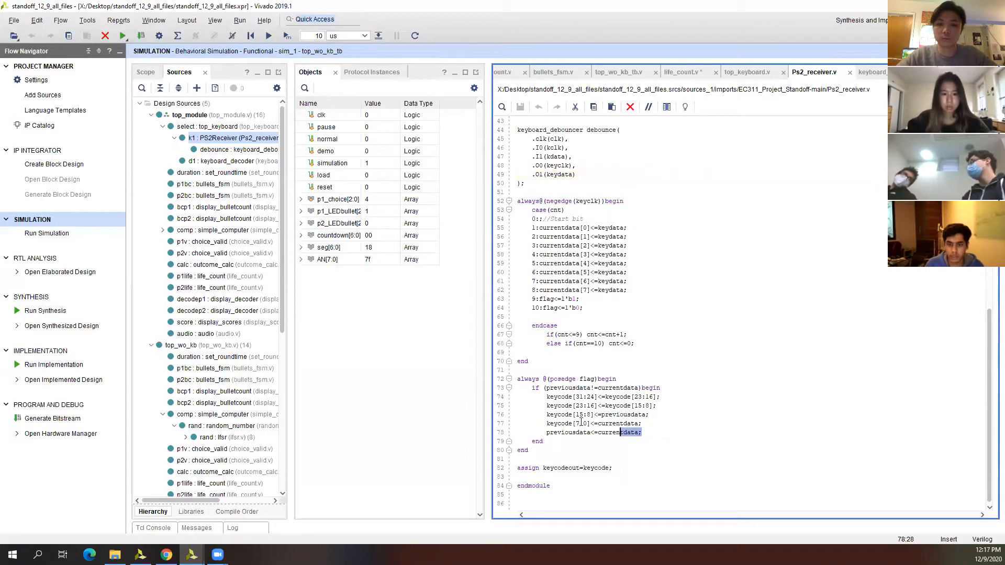
click(542, 396)
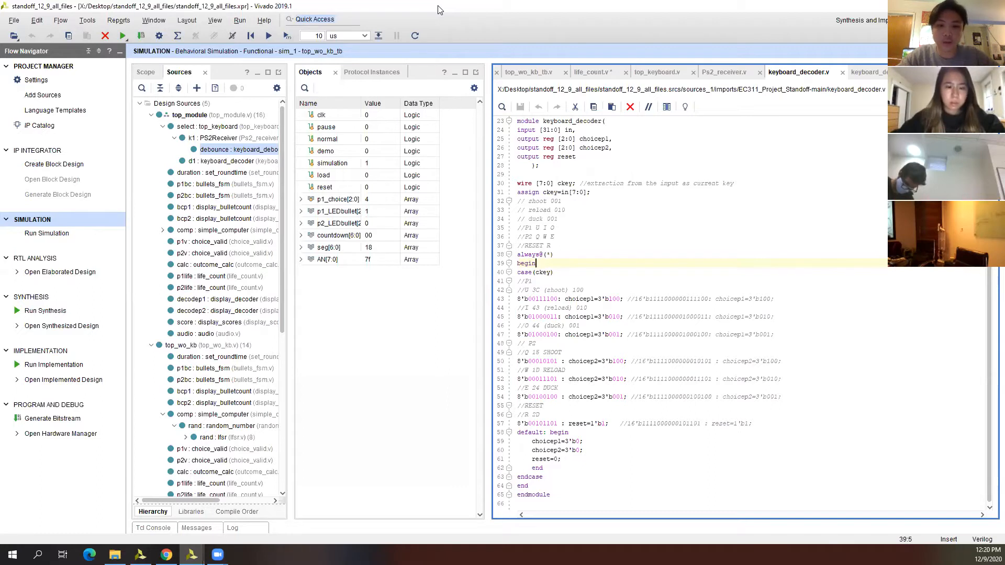
Step: Read the life_count.v module, where lives decrement on each shot
click(809, 72)
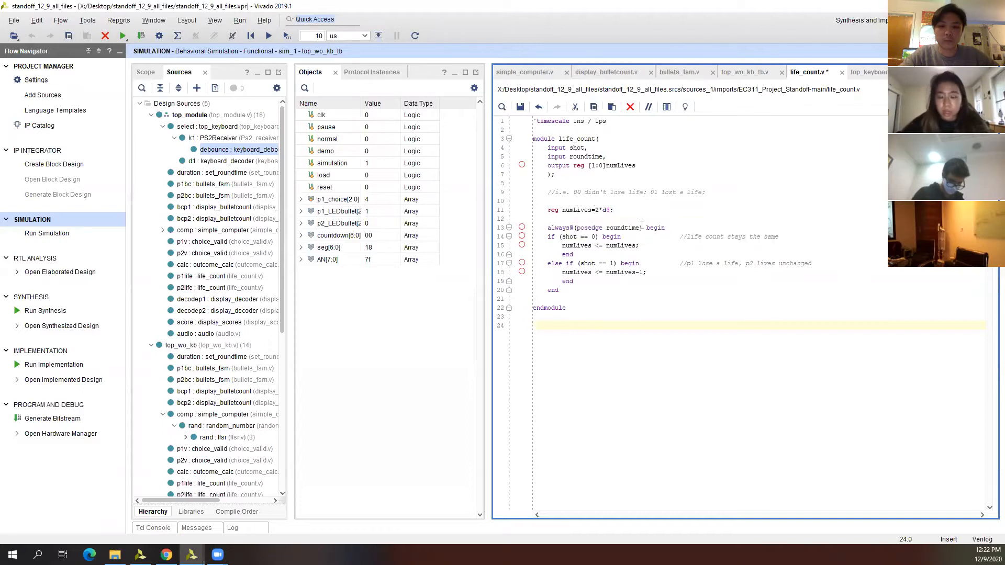
click(534, 325)
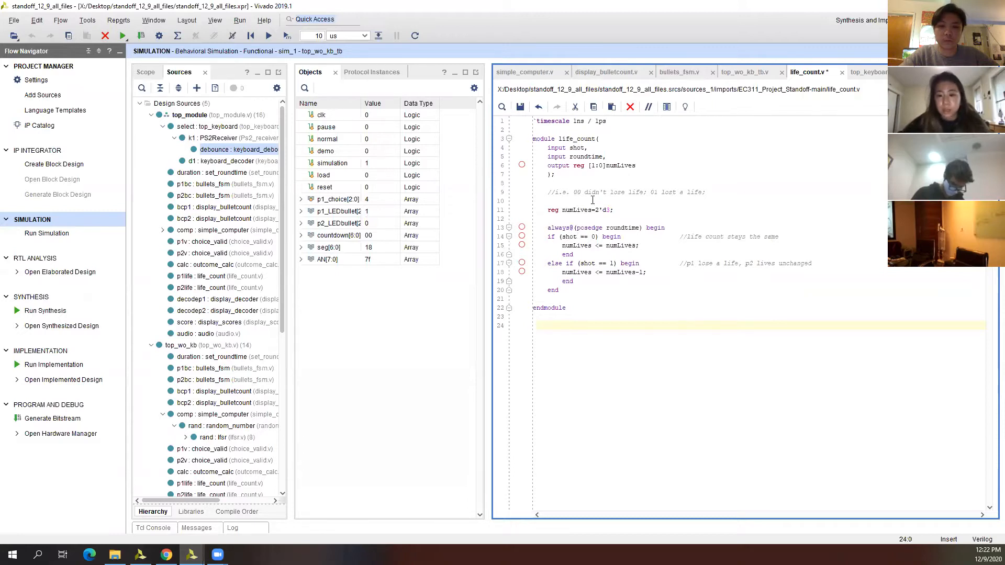
mouse_move(585, 246)
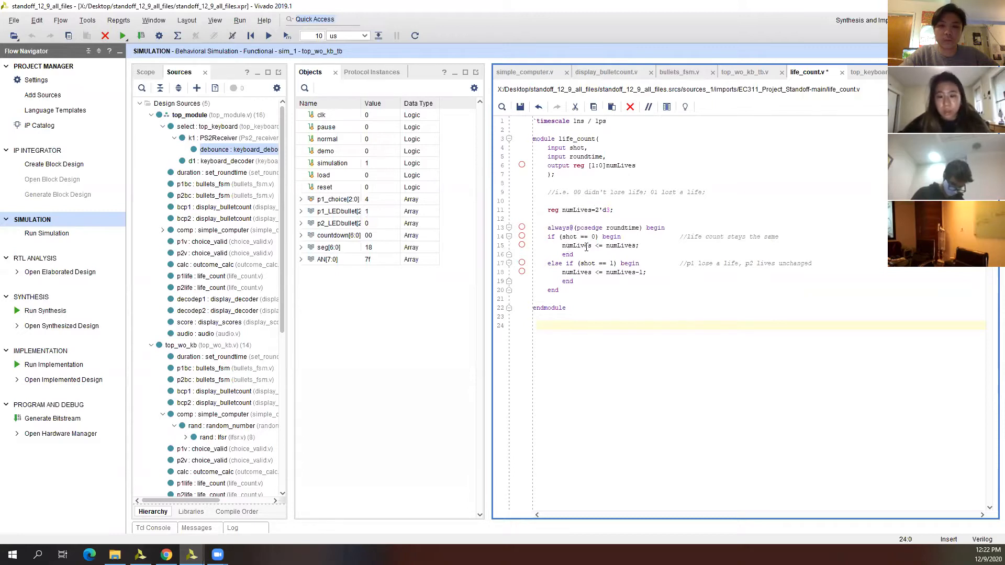
click(533, 326)
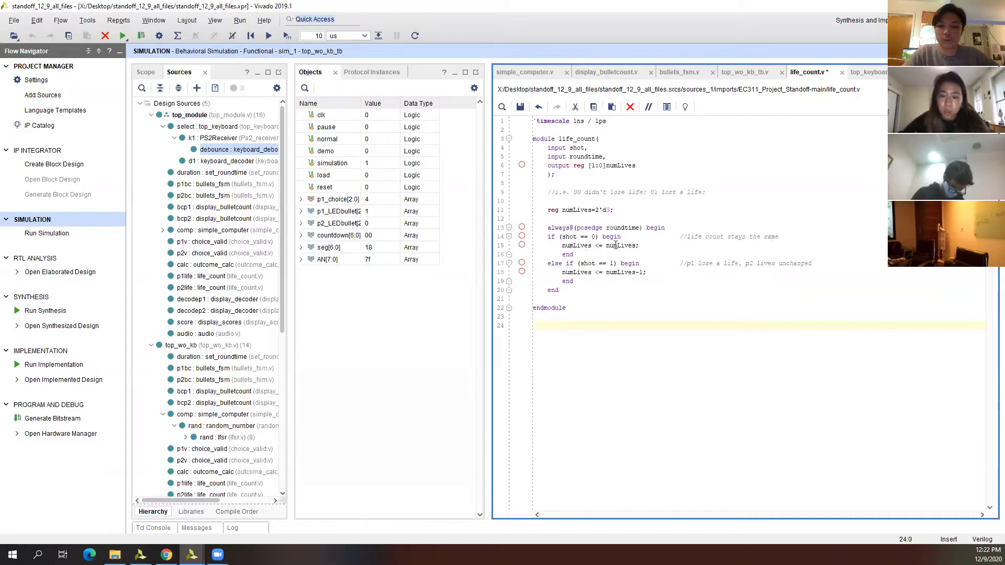
click(536, 325)
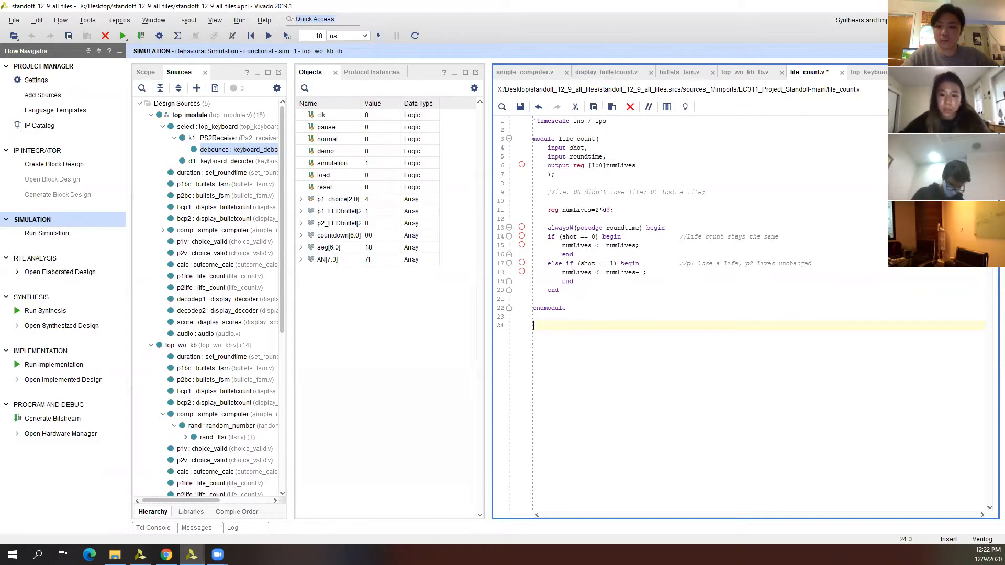
mouse_move(682, 73)
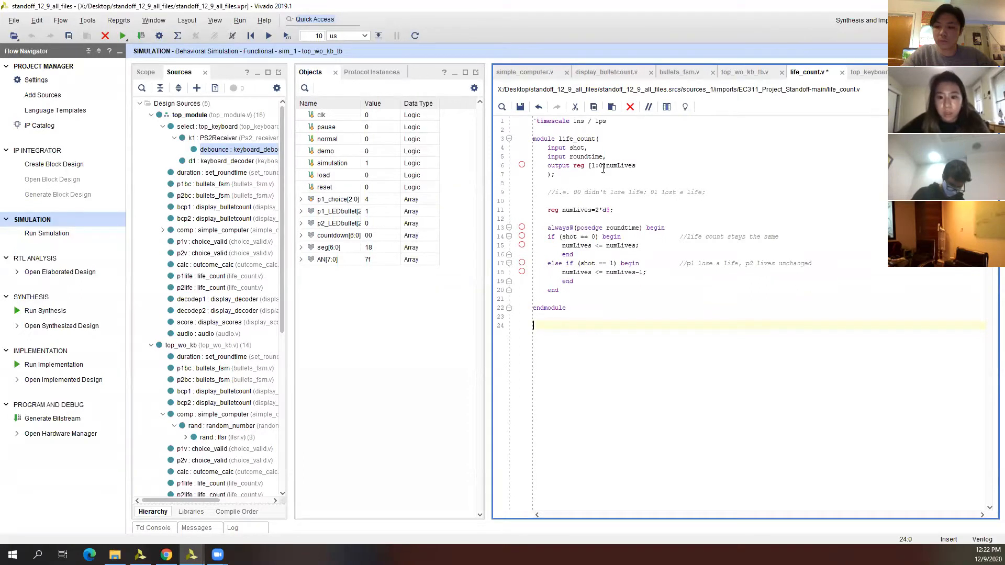
click(679, 72)
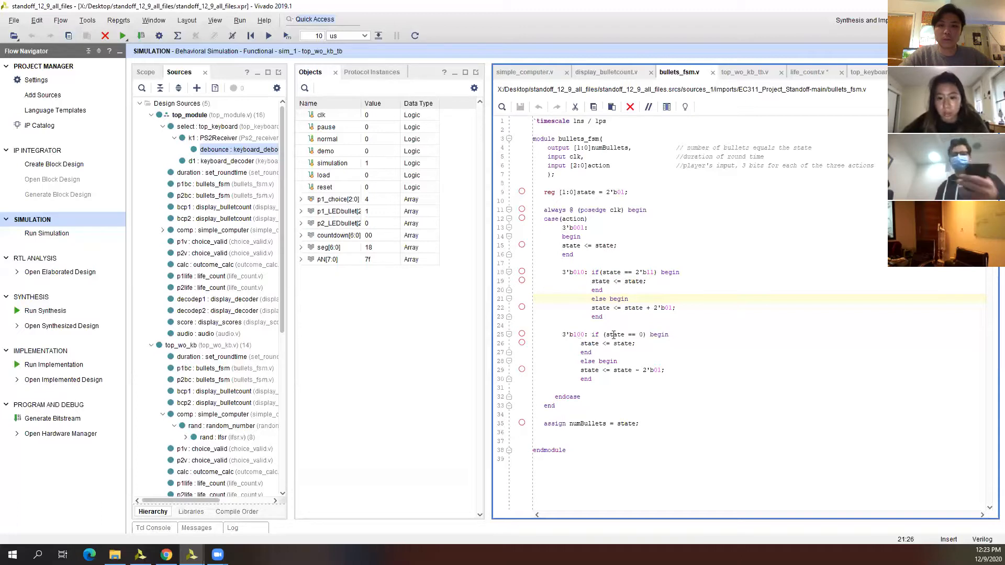
mouse_move(602, 365)
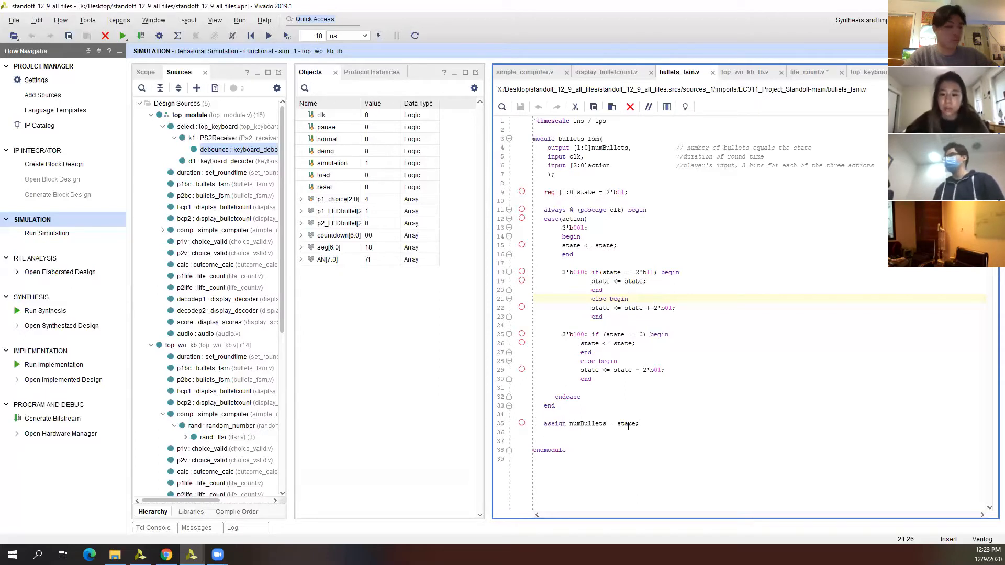
Step: Finish reading bullets_fsm.v's shoot-and-reload state machine and move on to simple_computer.v
click(526, 71)
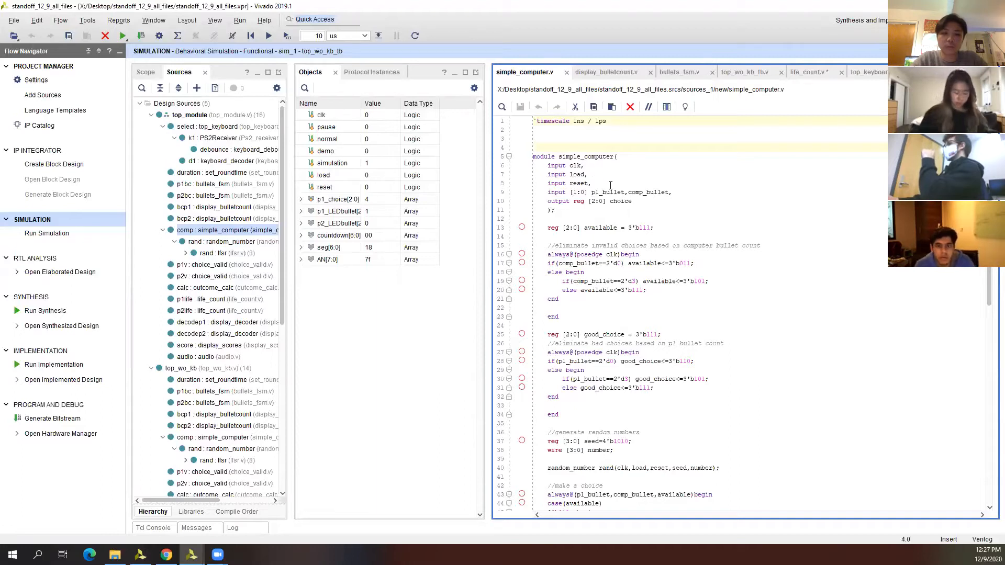
Step: Scroll through simple_computer.v, marking the p1_bullet check for good_choice
scroll(down, 3)
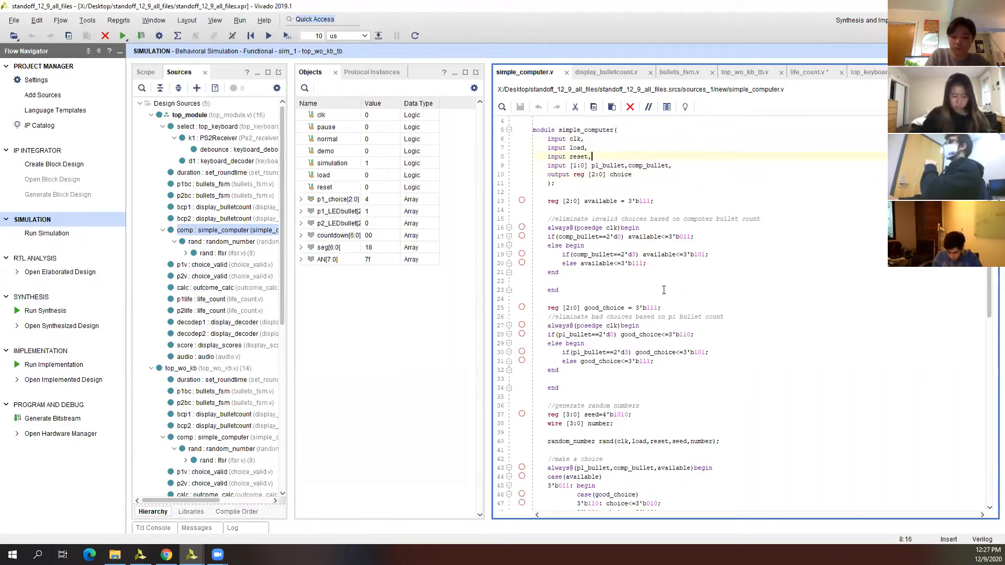
scroll(down, 3)
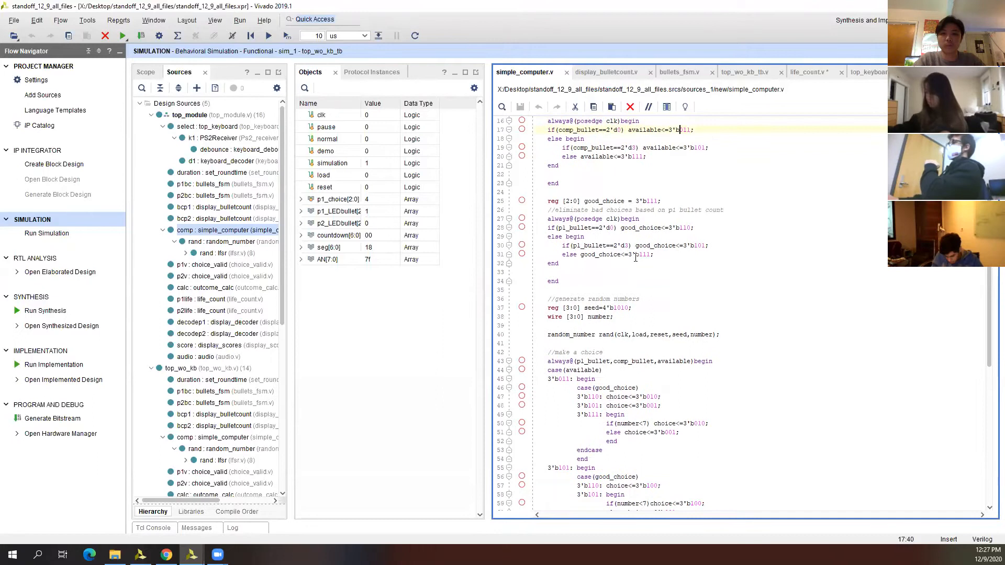
click(558, 280)
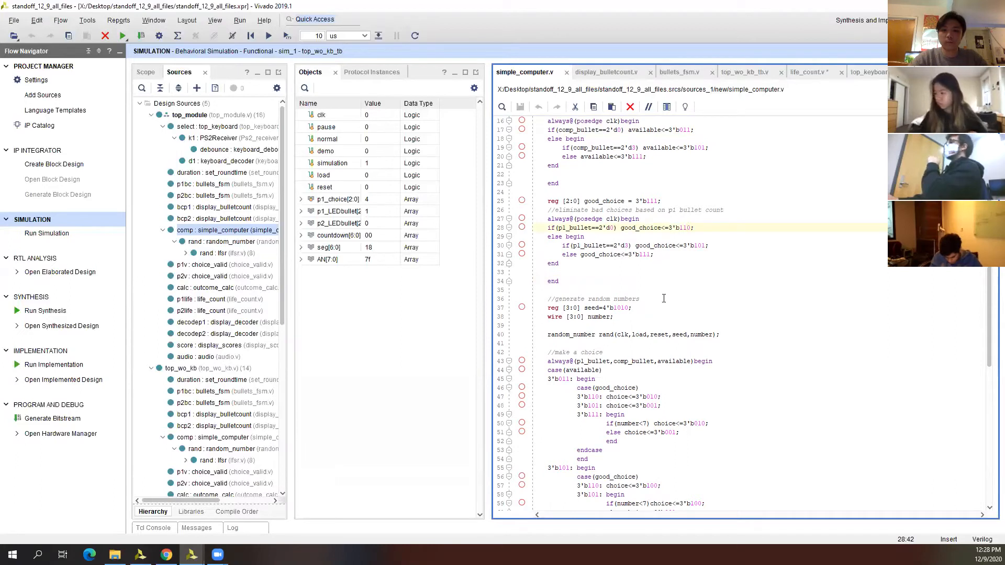
scroll(down, 3)
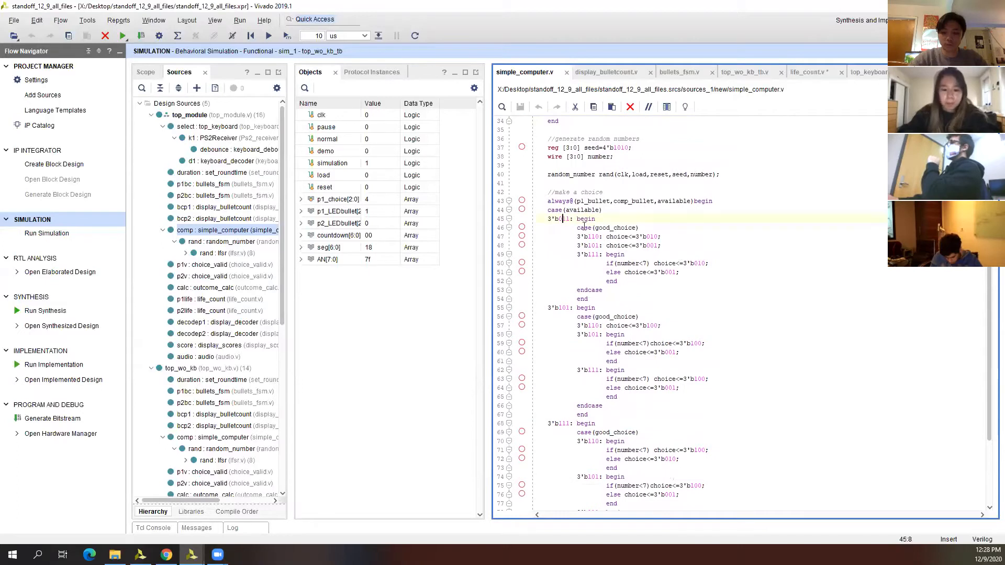
Step: Read simple_computer.v's case branches to endmodule, marking the number<7 condition
click(601, 228)
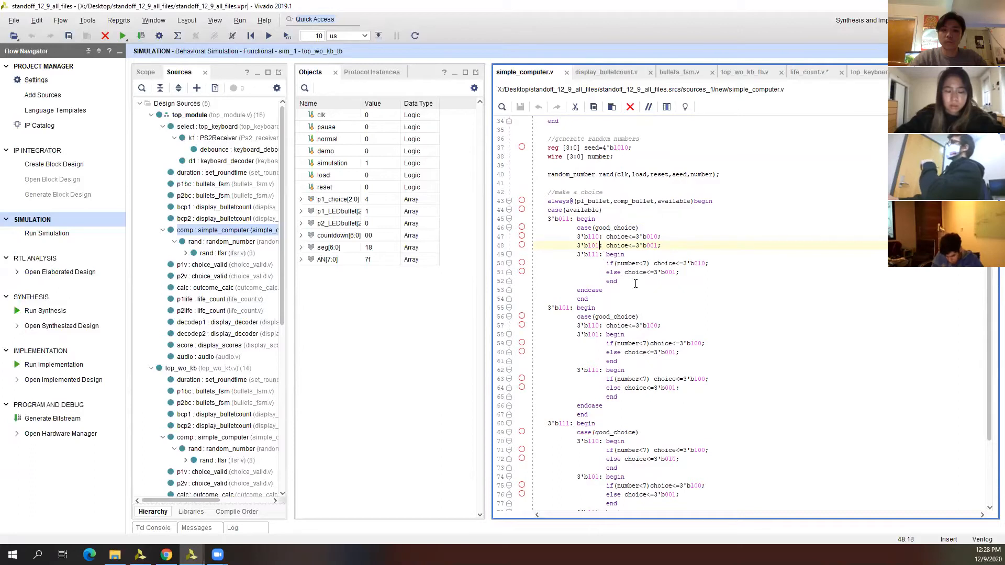
click(617, 280)
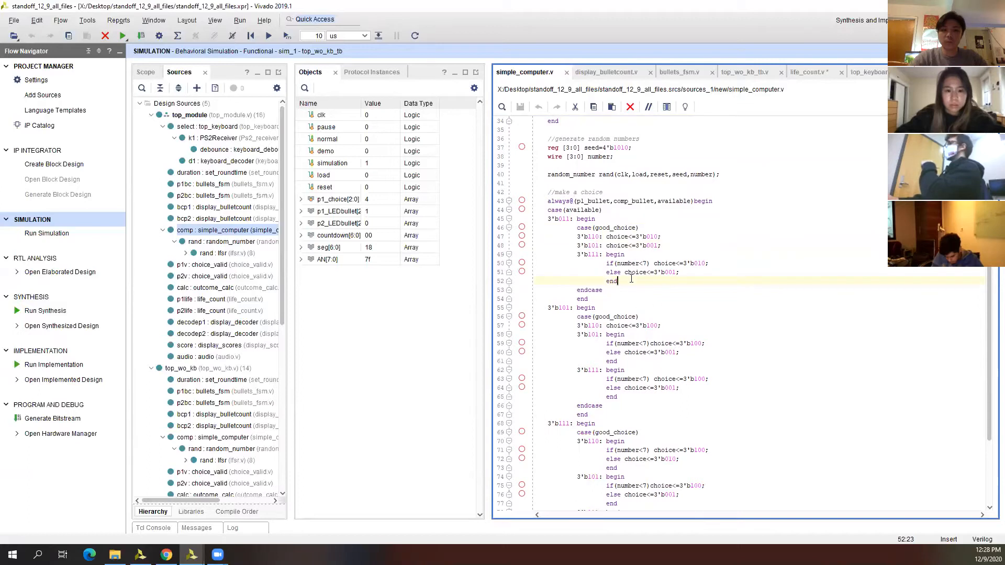
scroll(down, 3)
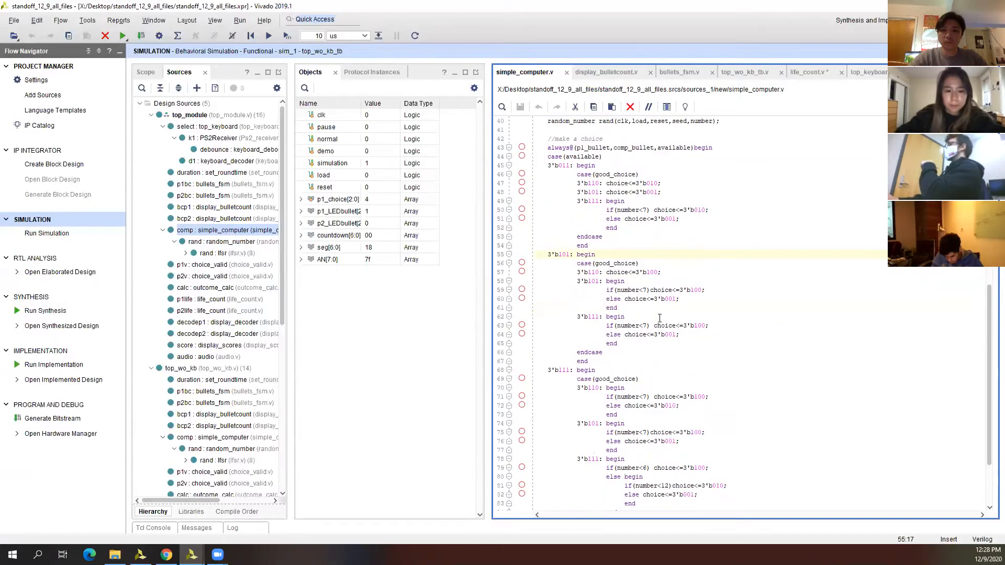
scroll(down, 3)
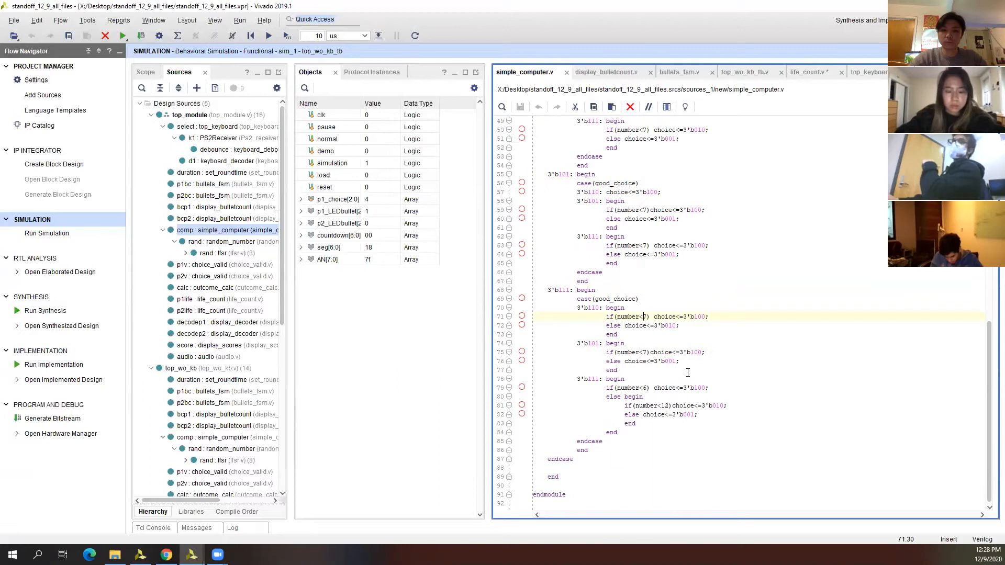
click(626, 343)
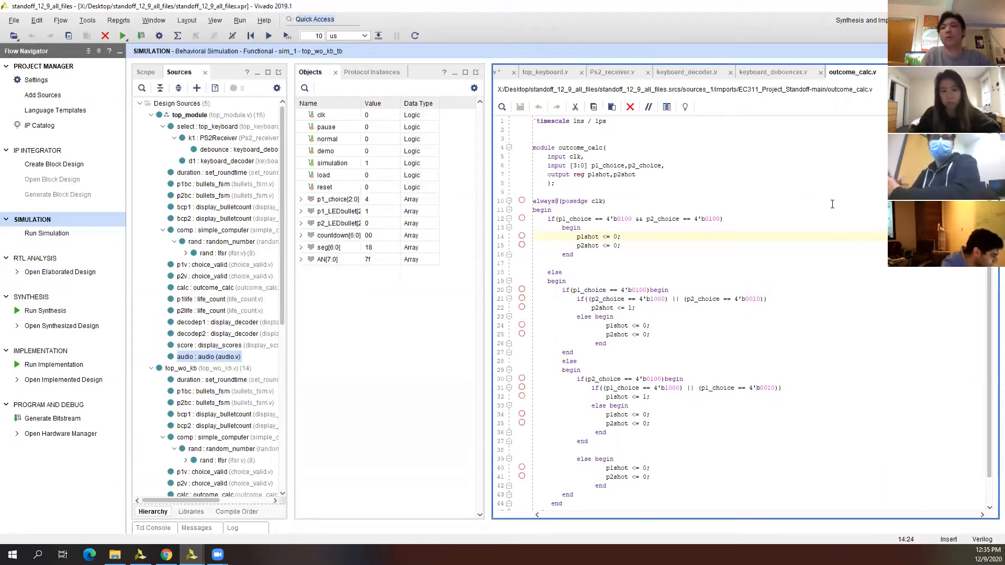
mouse_move(708, 182)
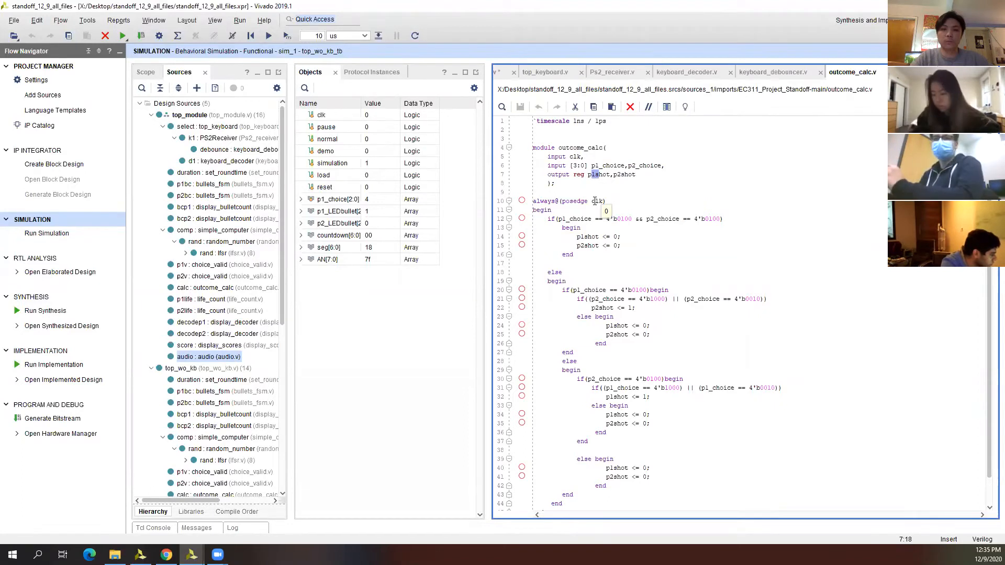
Step: Scroll outcome_calc.v's always block, selecting terms in the p1shot and p2shot conditions
scroll(down, 3)
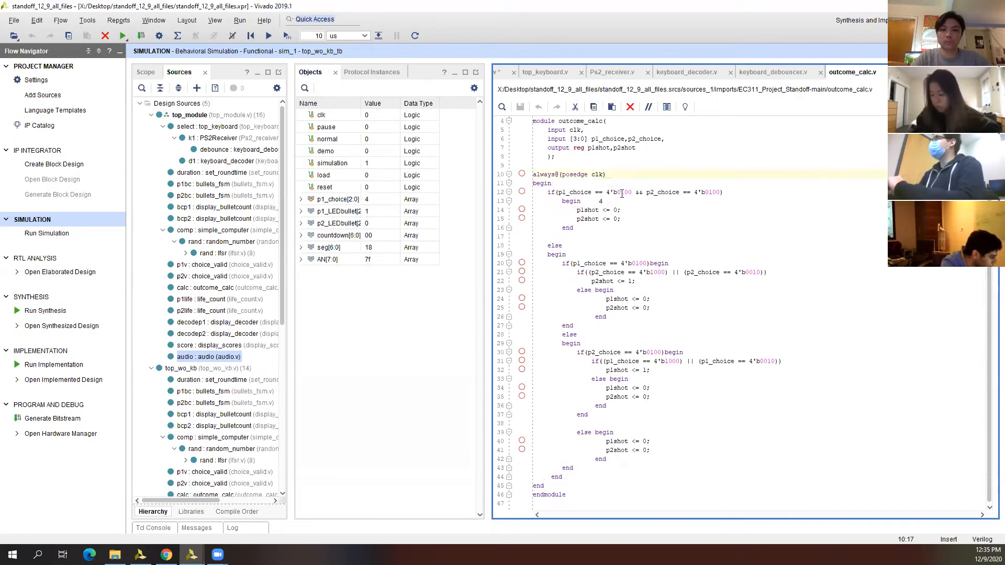
double_click(575, 192)
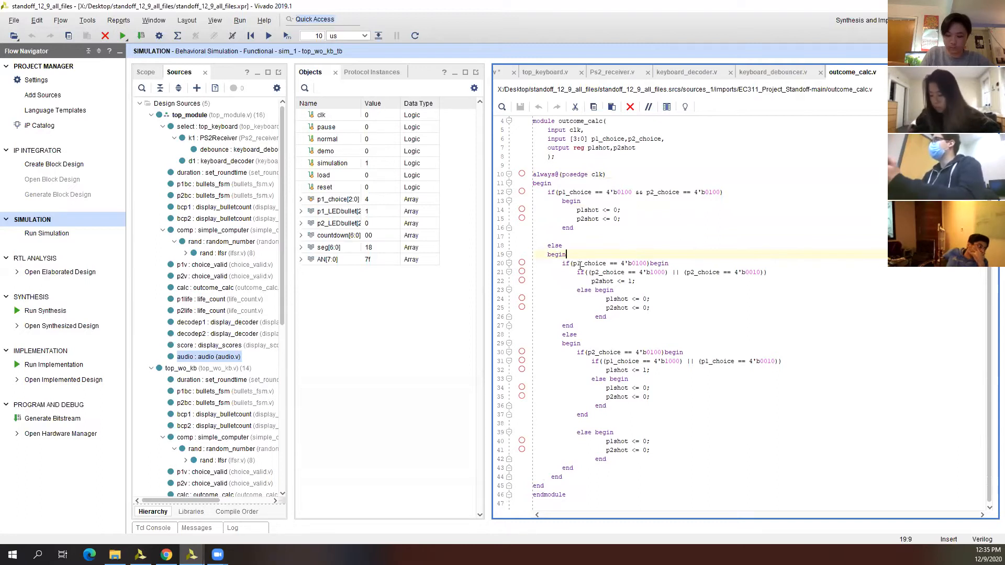
double_click(588, 263)
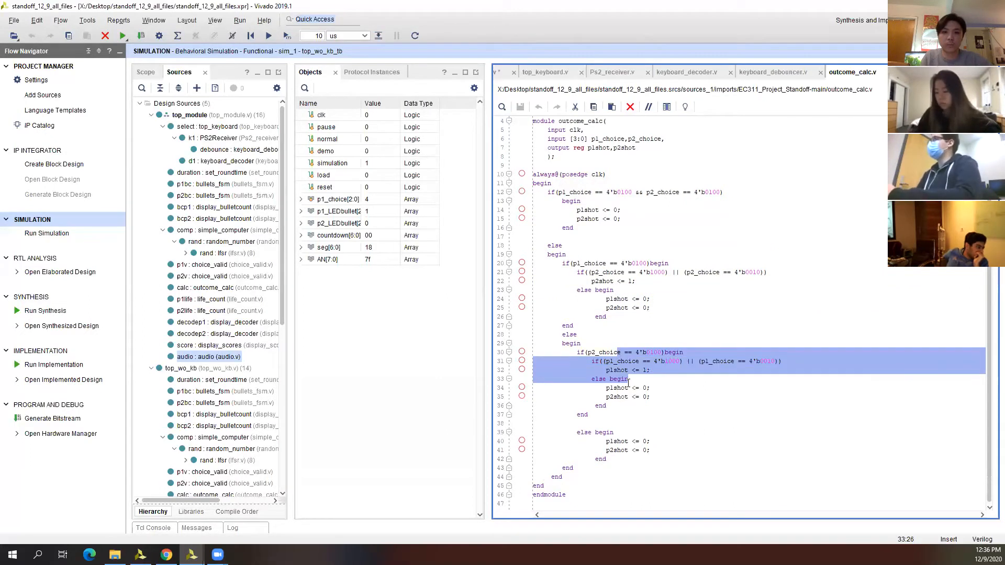
click(609, 342)
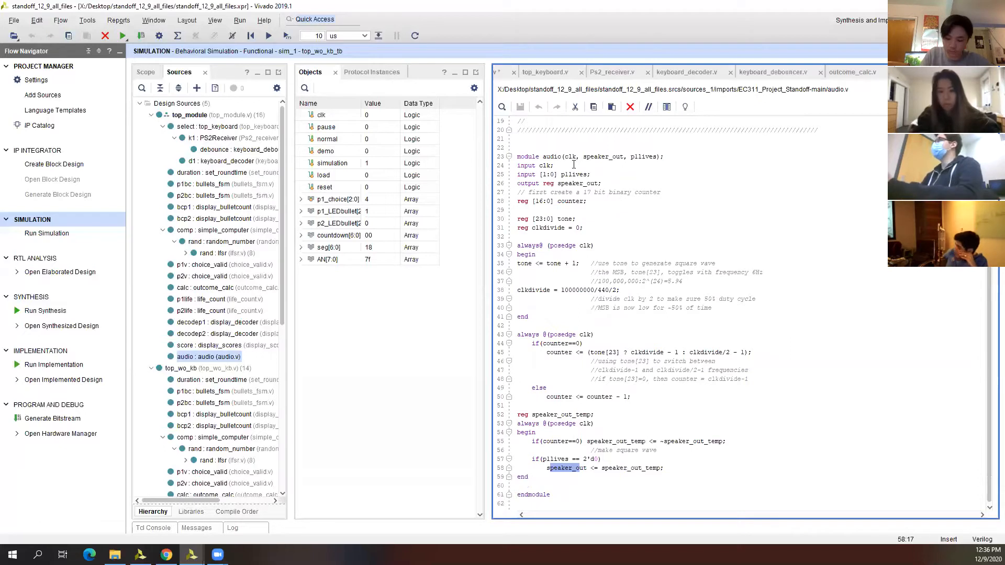
Step: Highlight p1lives as audio.v's input and in its speaker_out condition
double_click(574, 174)
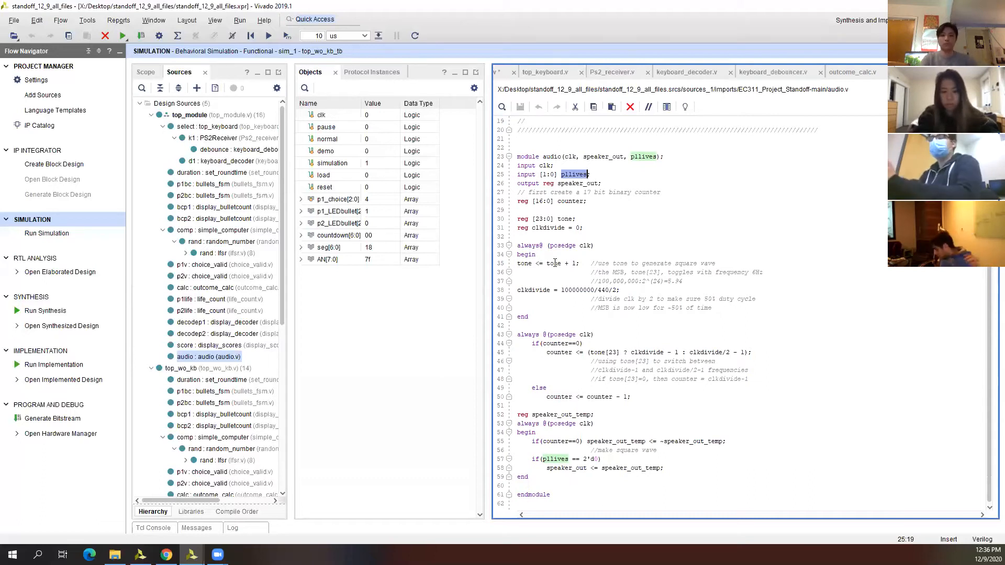
double_click(554, 263)
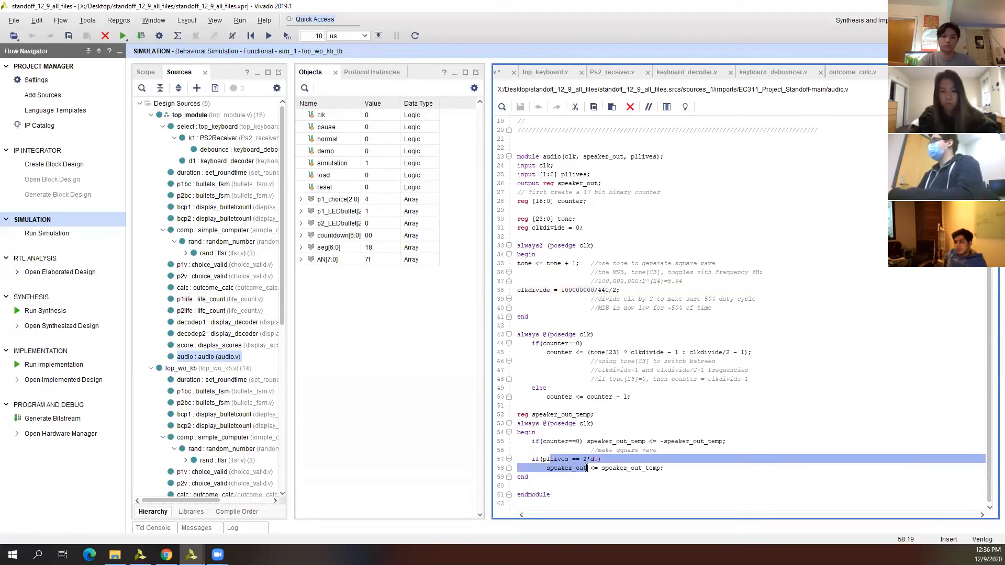
click(583, 459)
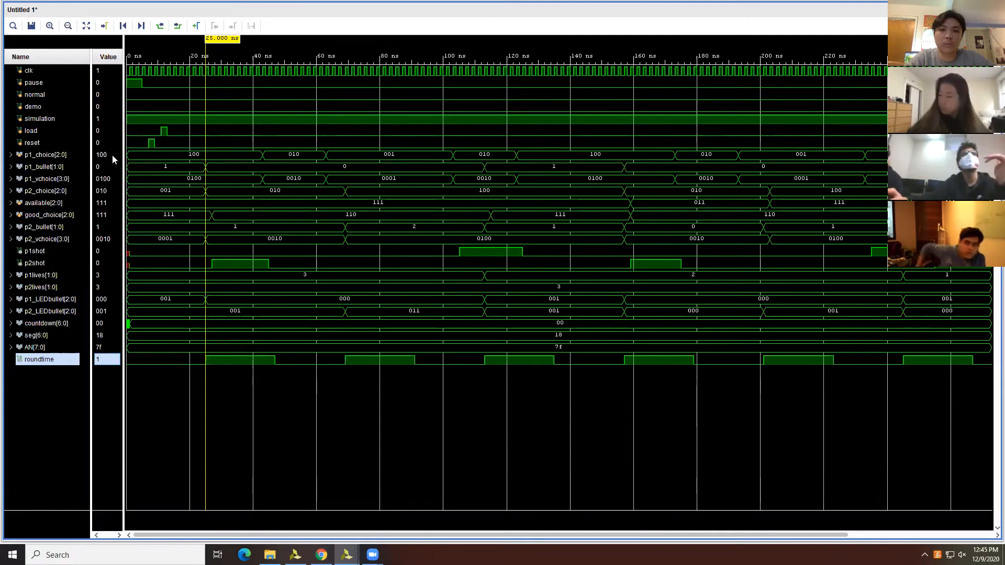
mouse_move(87, 185)
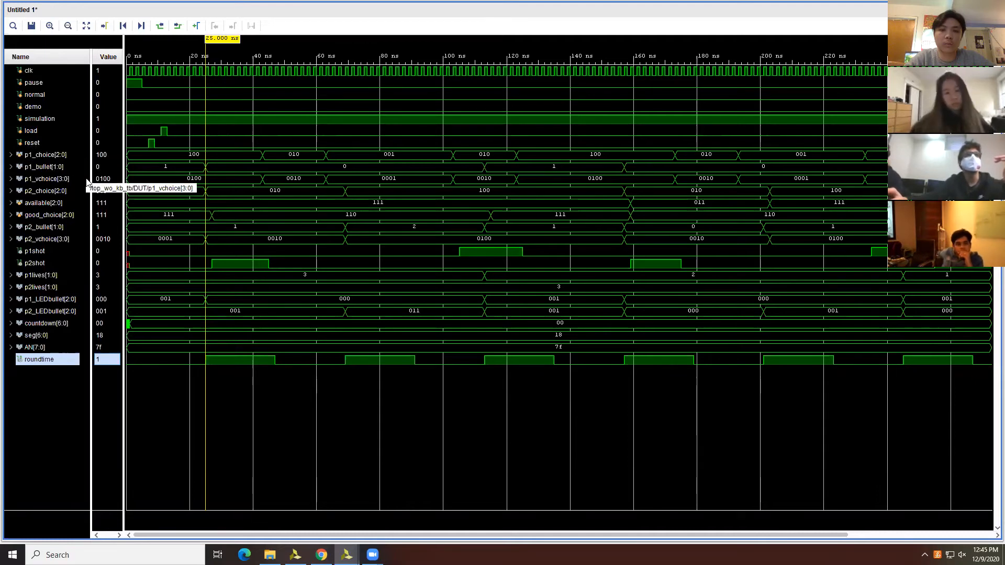
mouse_move(127, 183)
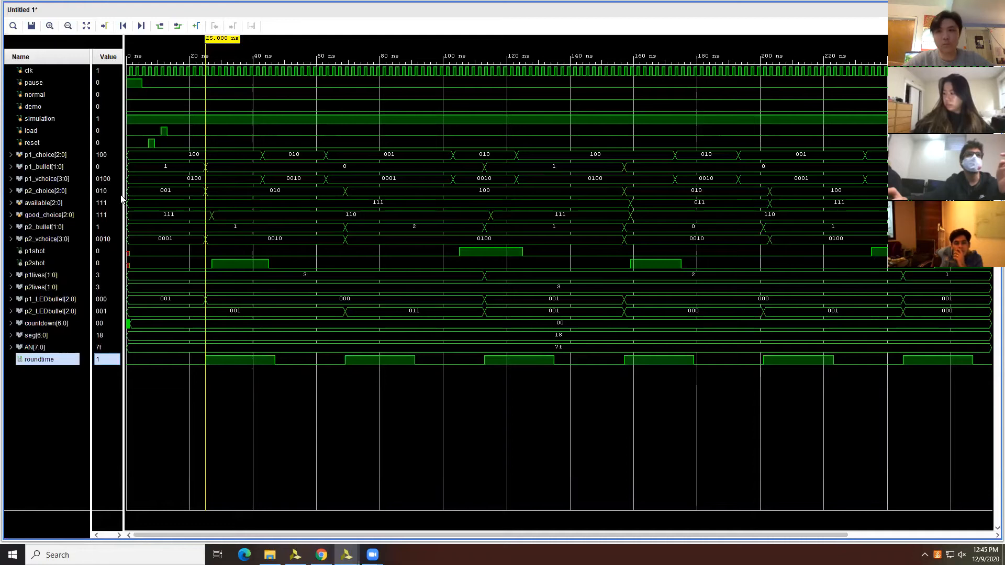
mouse_move(169, 214)
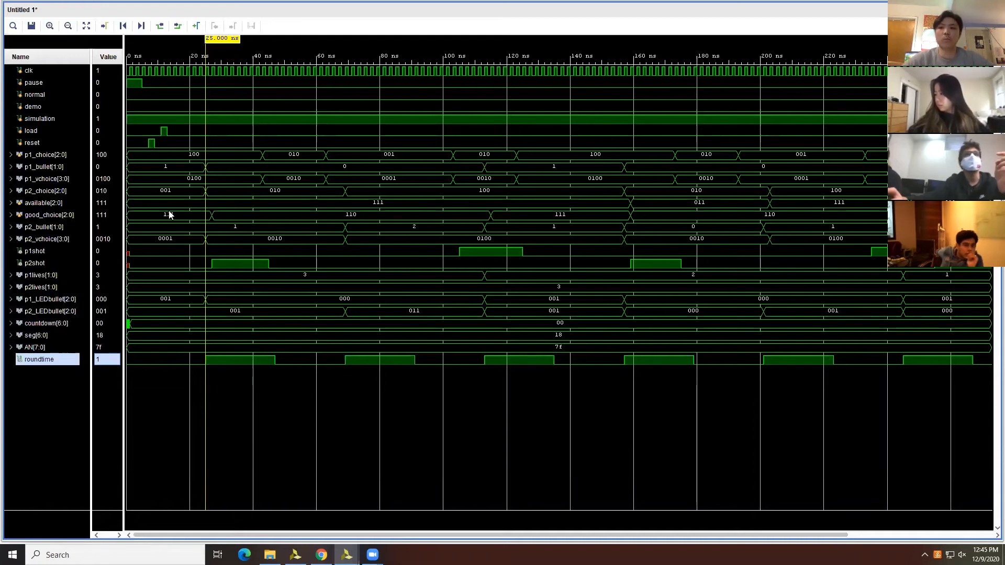
mouse_move(173, 206)
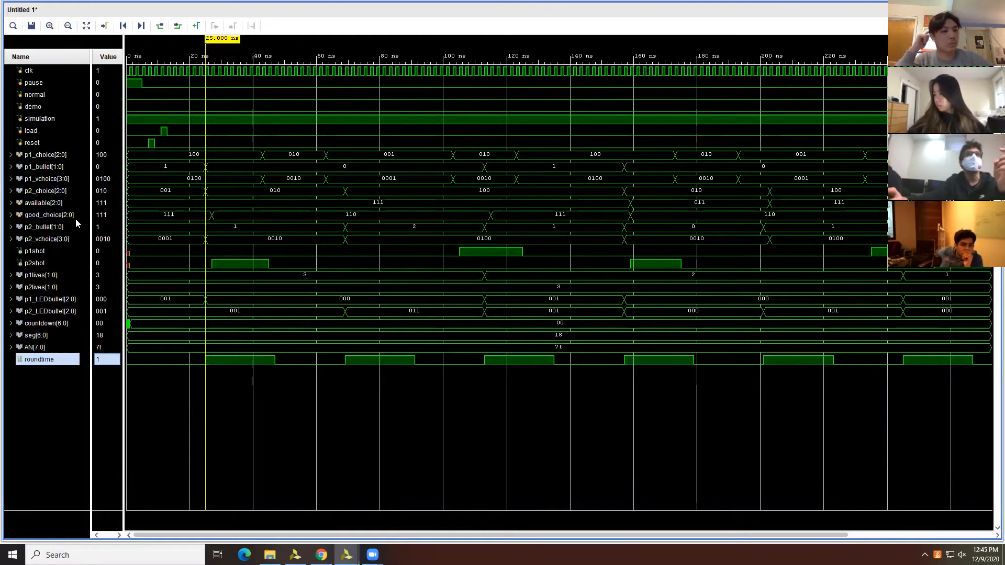
mouse_move(116, 233)
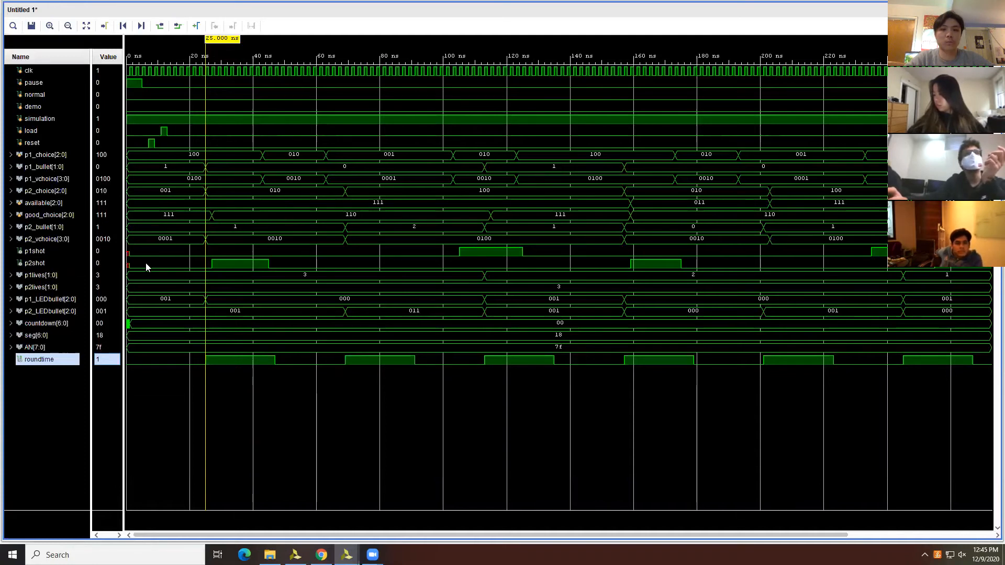
mouse_move(159, 268)
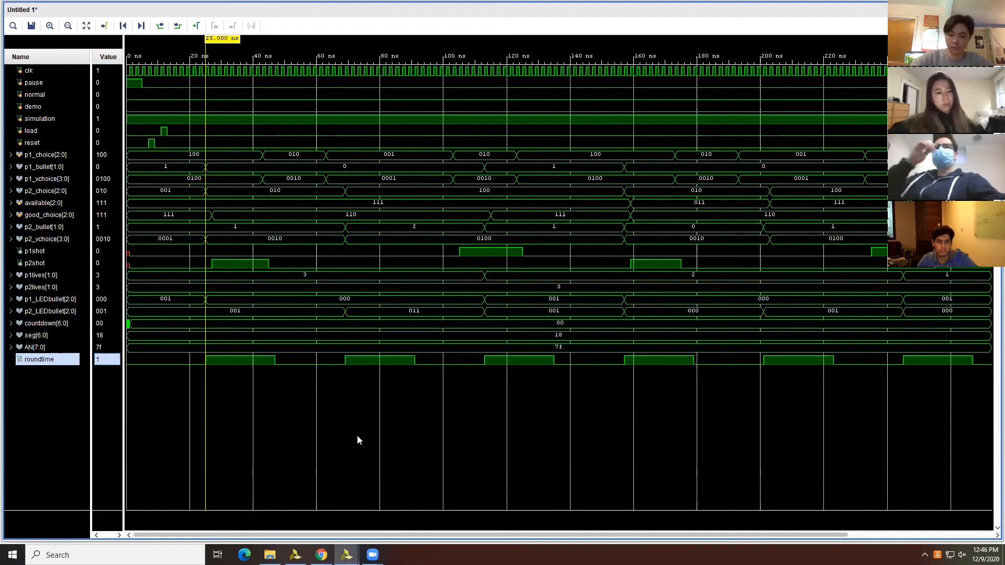
mouse_move(245, 165)
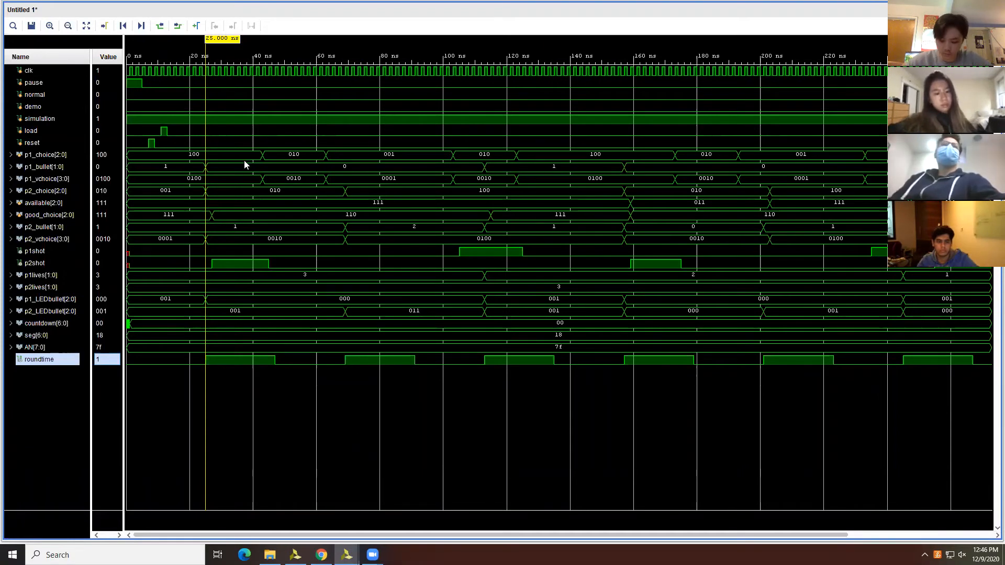
mouse_move(219, 421)
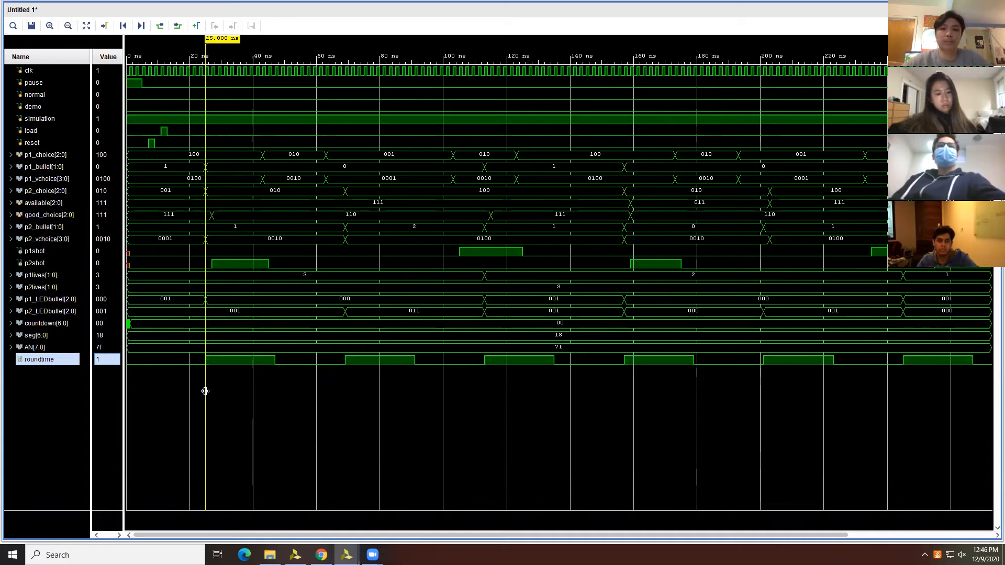
mouse_move(64, 167)
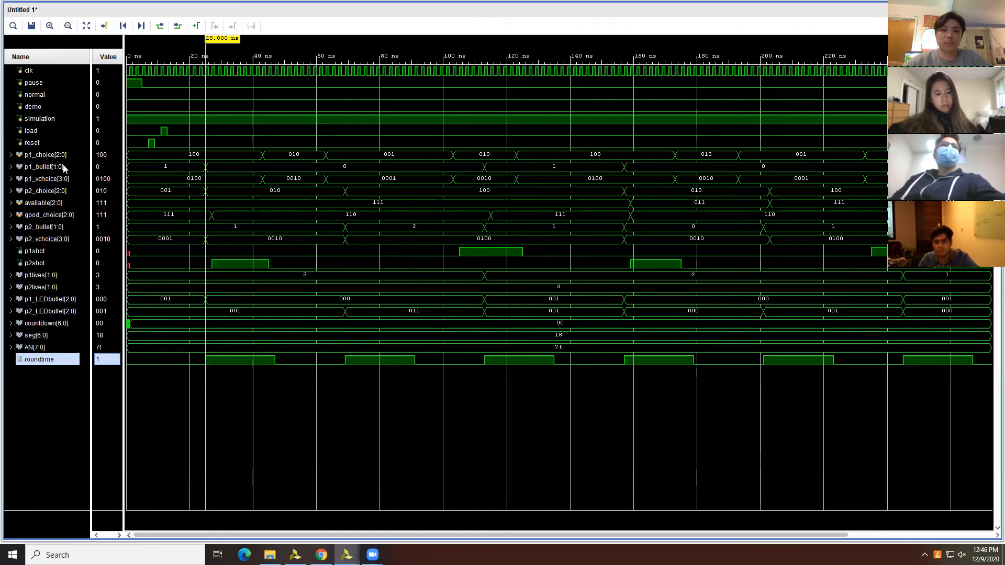
mouse_move(69, 203)
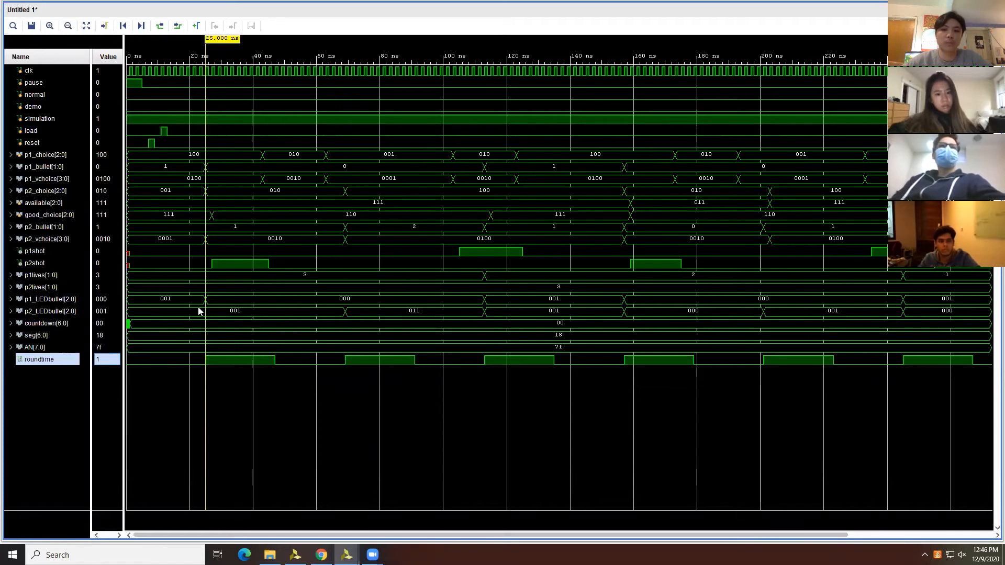
mouse_move(339, 372)
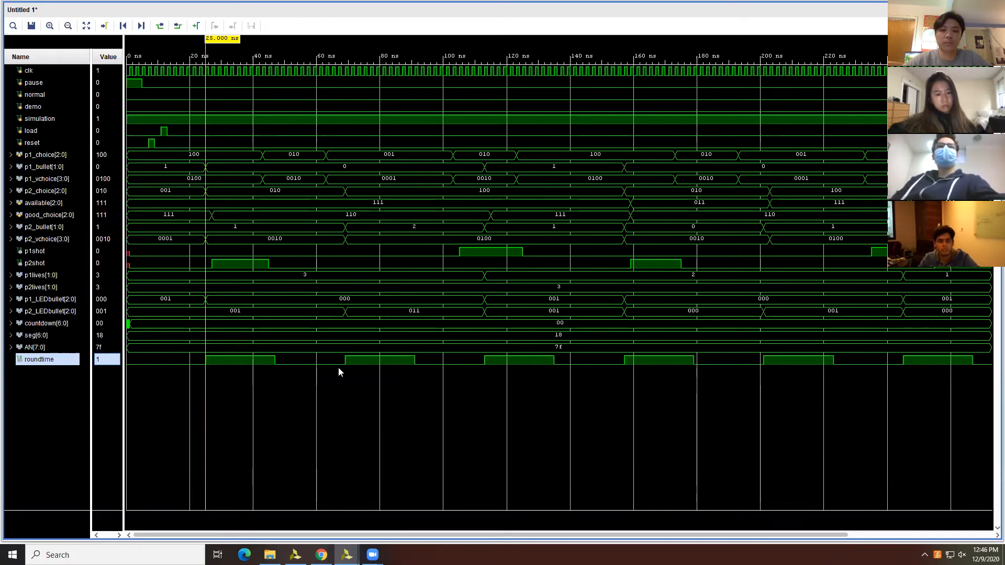
mouse_move(345, 366)
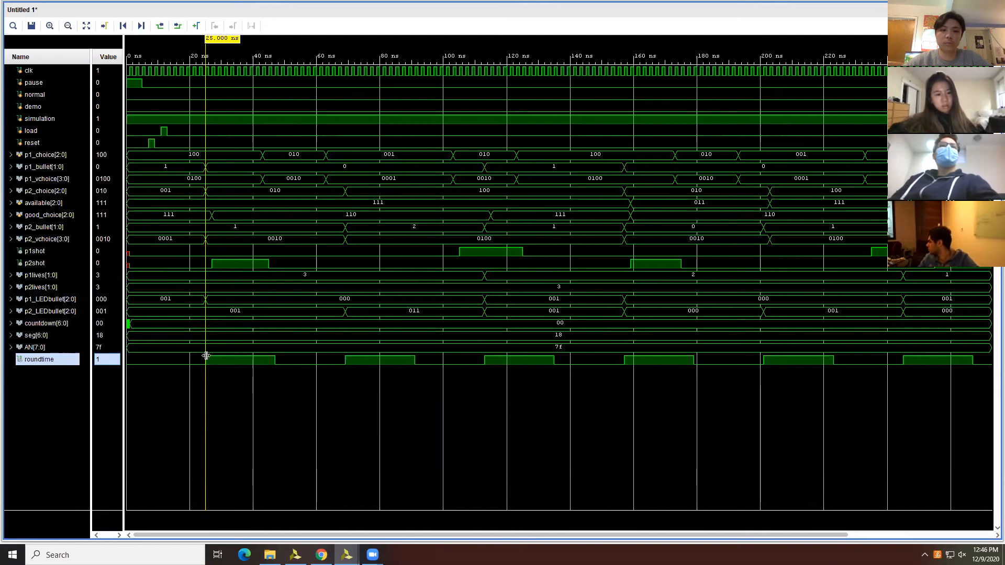
mouse_move(207, 230)
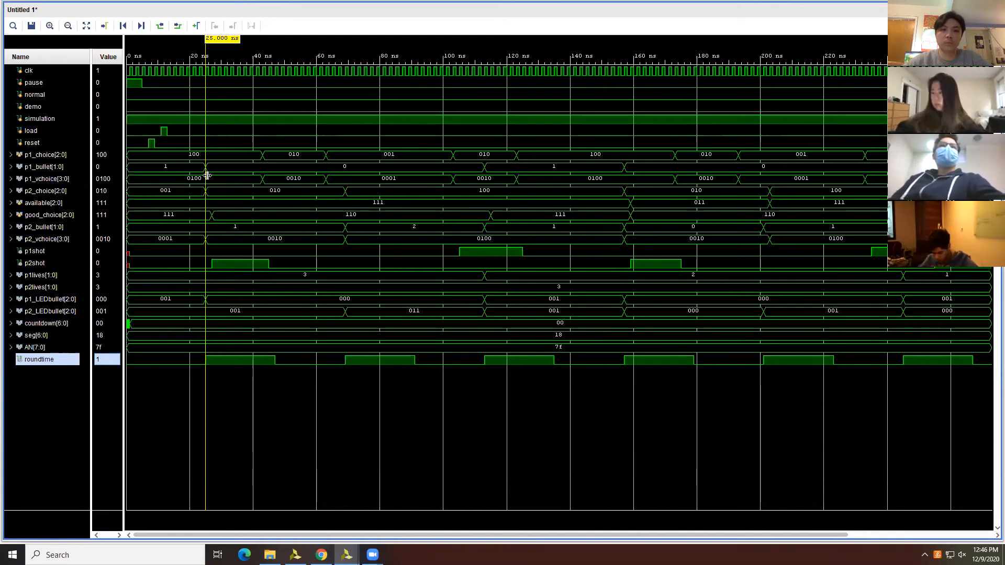
mouse_move(207, 184)
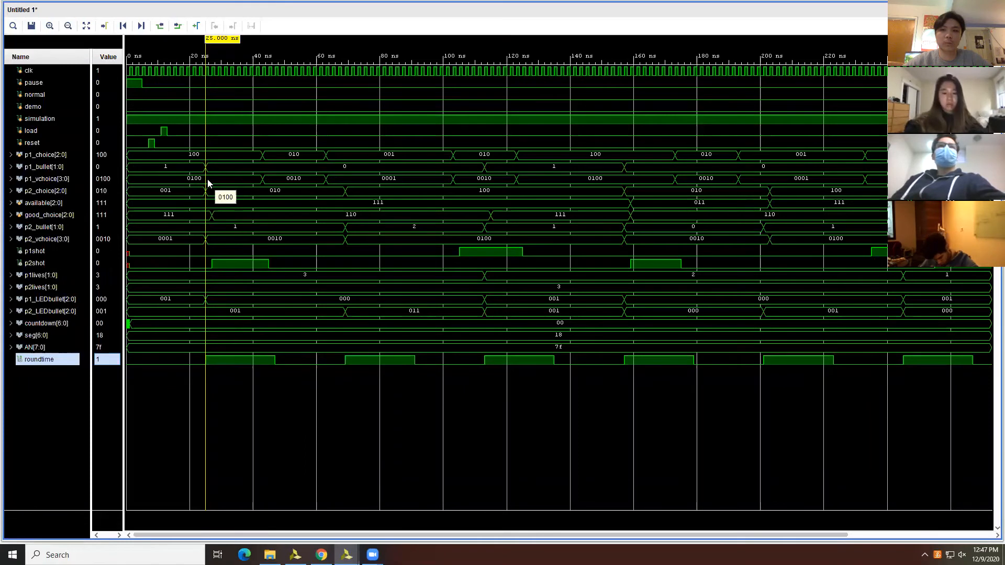
mouse_move(199, 223)
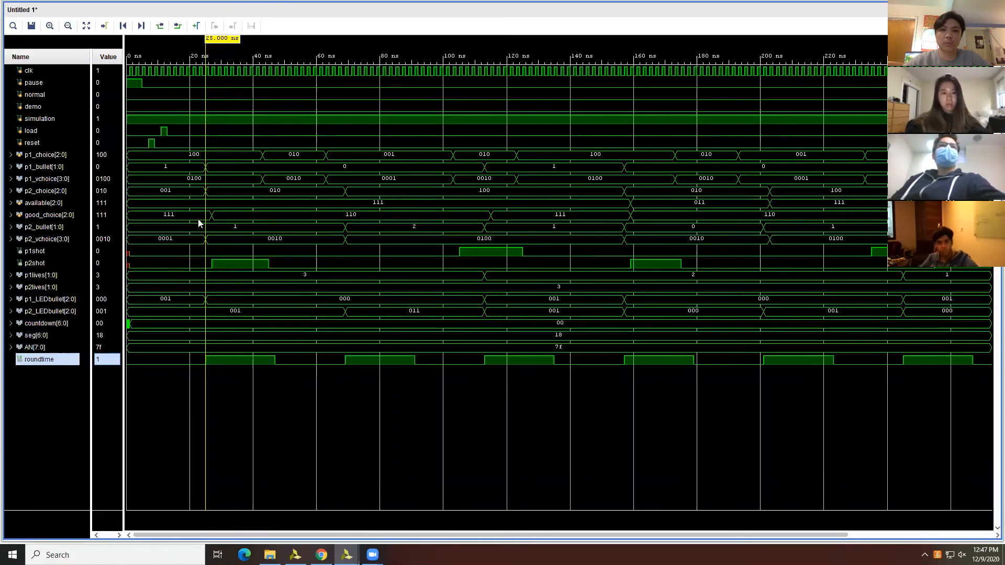
mouse_move(199, 243)
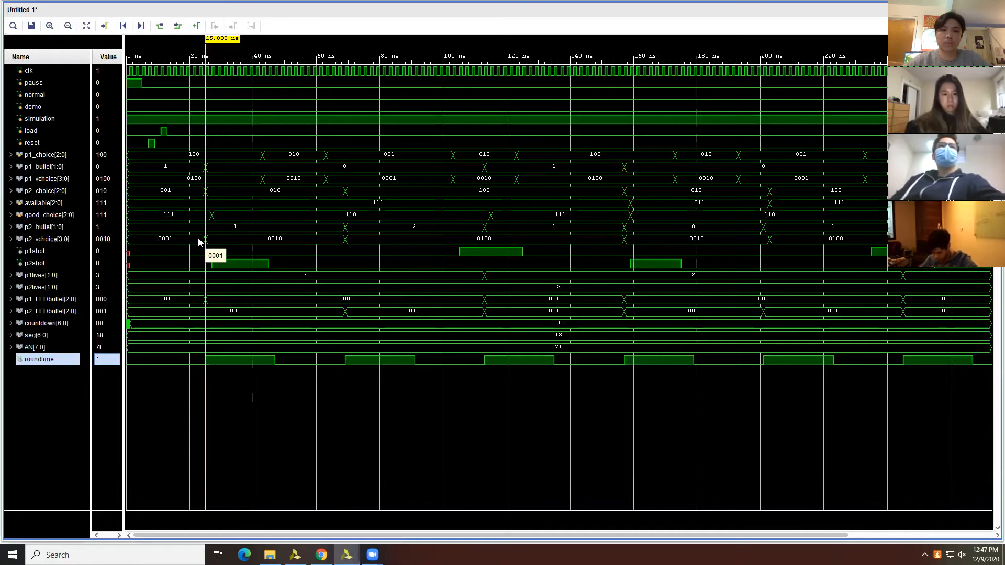
mouse_move(200, 263)
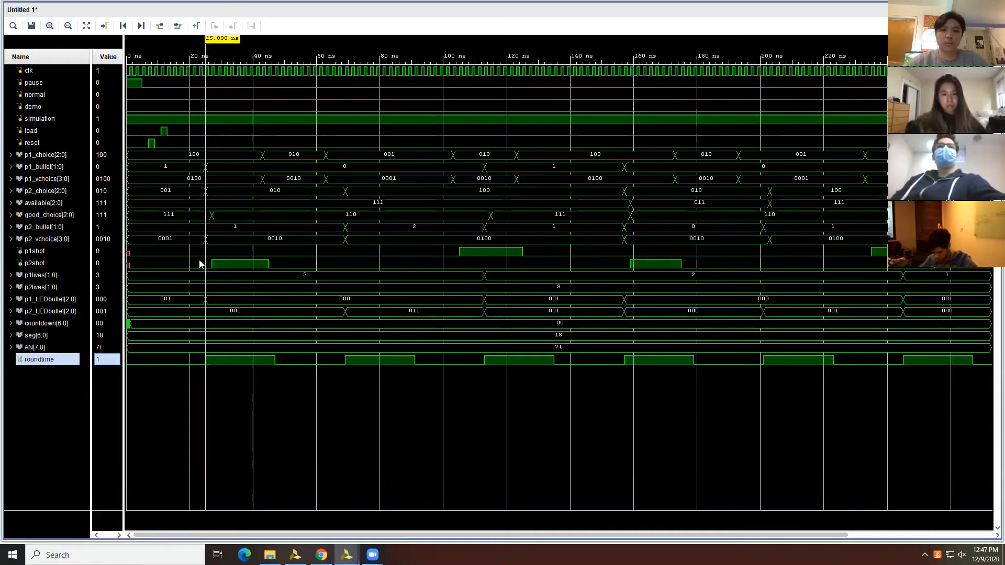
mouse_move(202, 264)
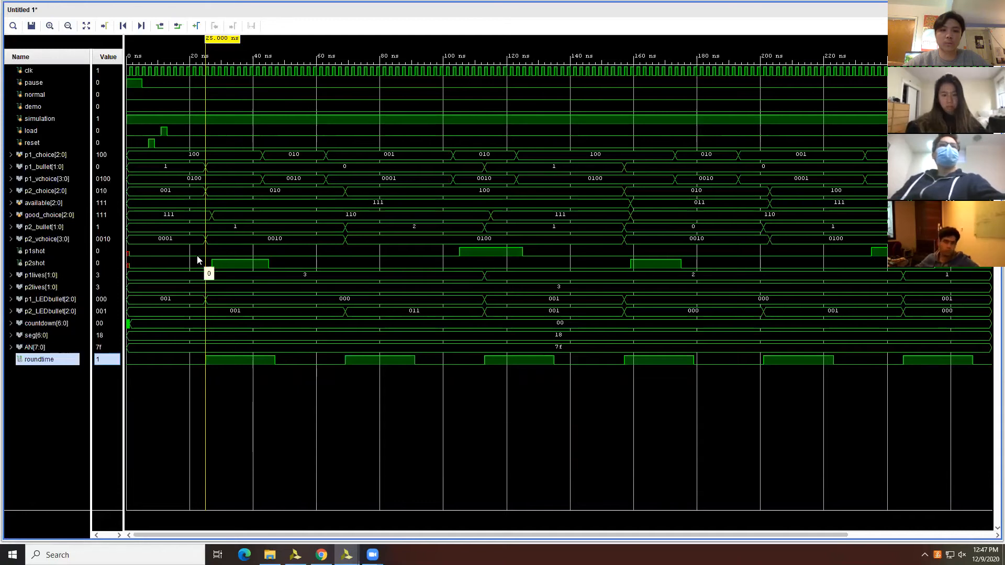
mouse_move(204, 178)
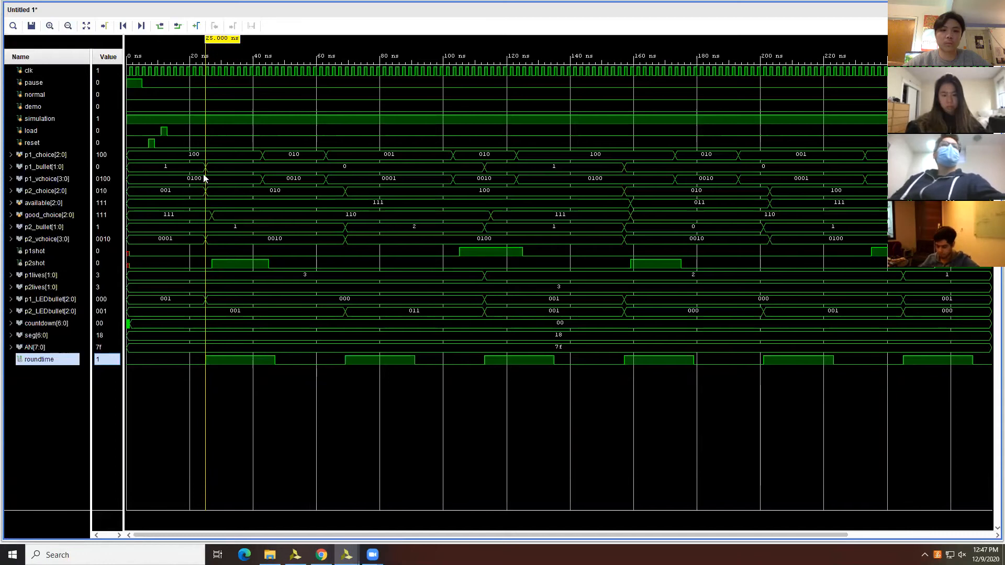
mouse_move(212, 158)
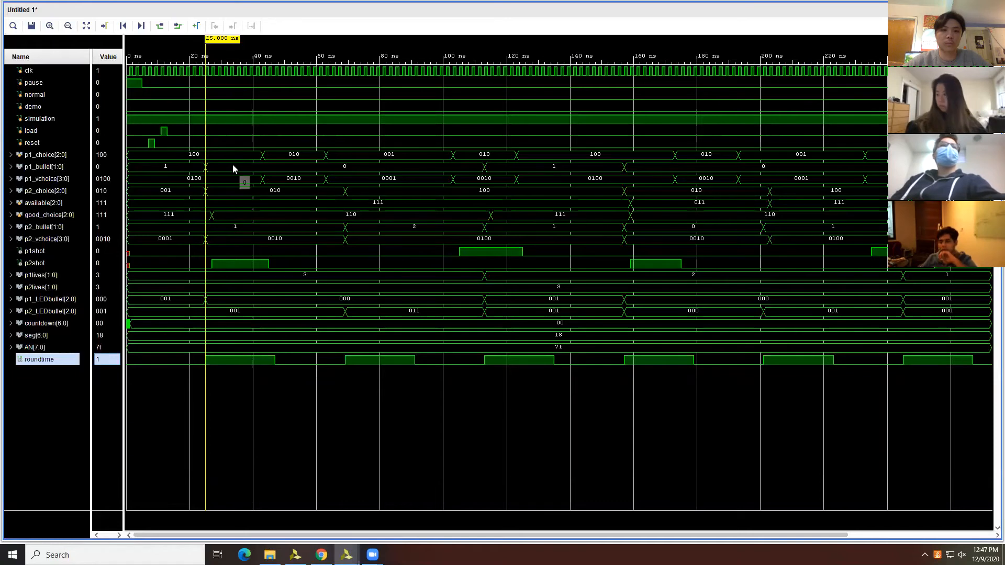
mouse_move(203, 226)
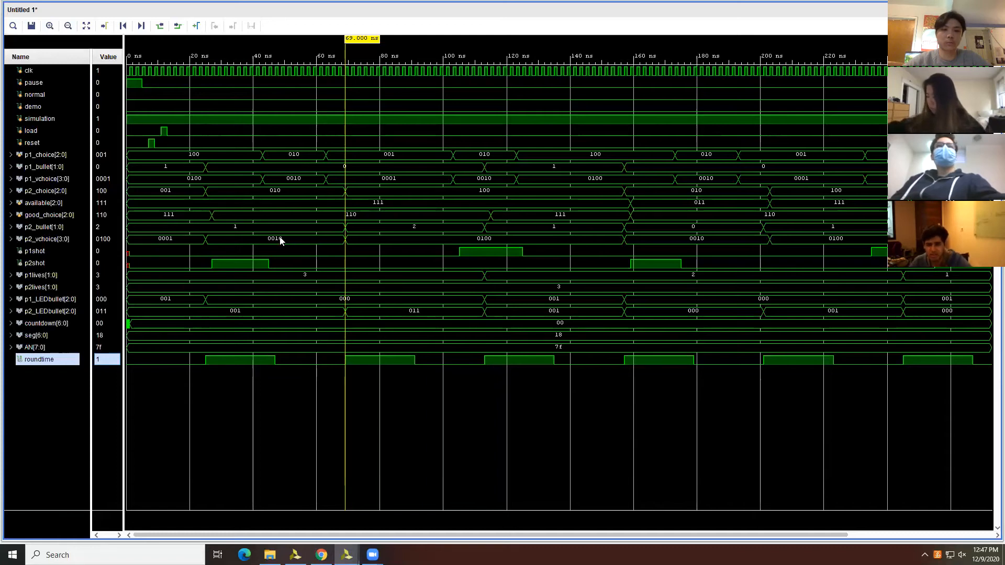
mouse_move(286, 236)
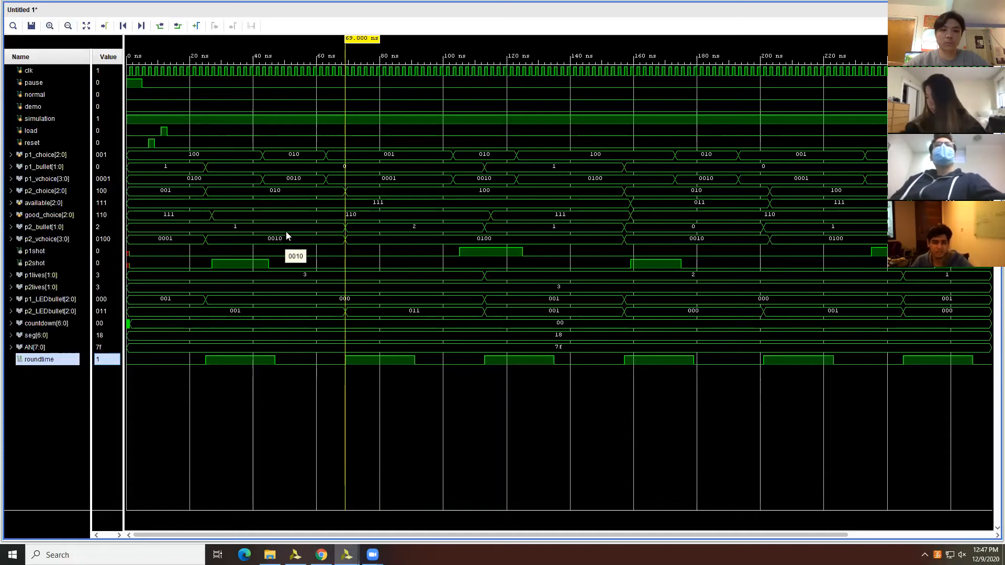
mouse_move(224, 242)
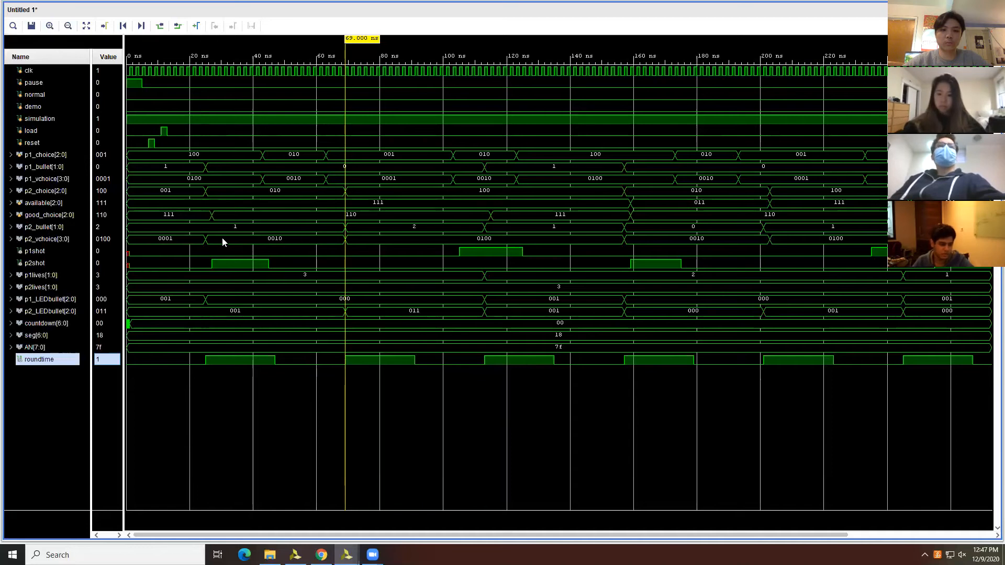
mouse_move(377, 234)
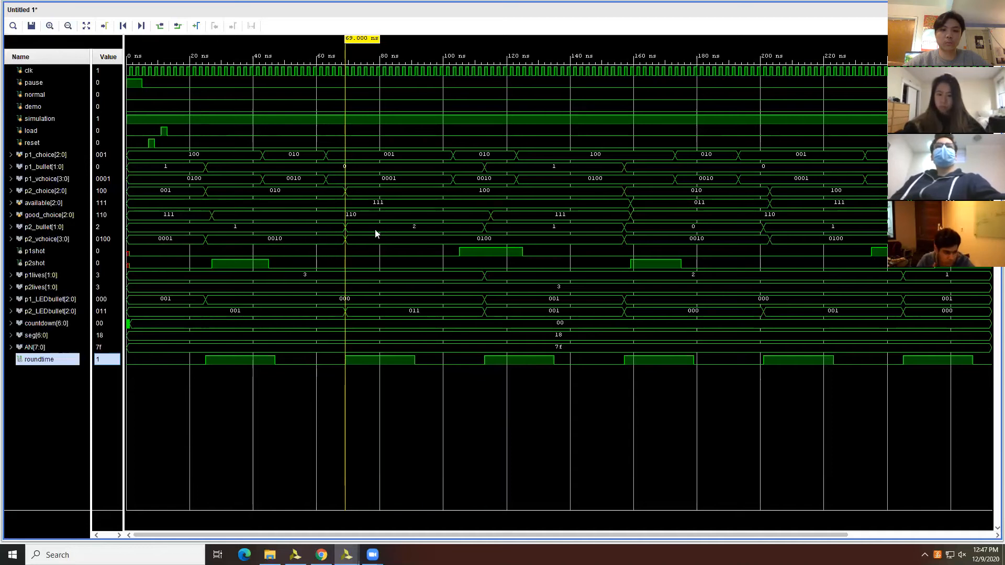
mouse_move(72, 178)
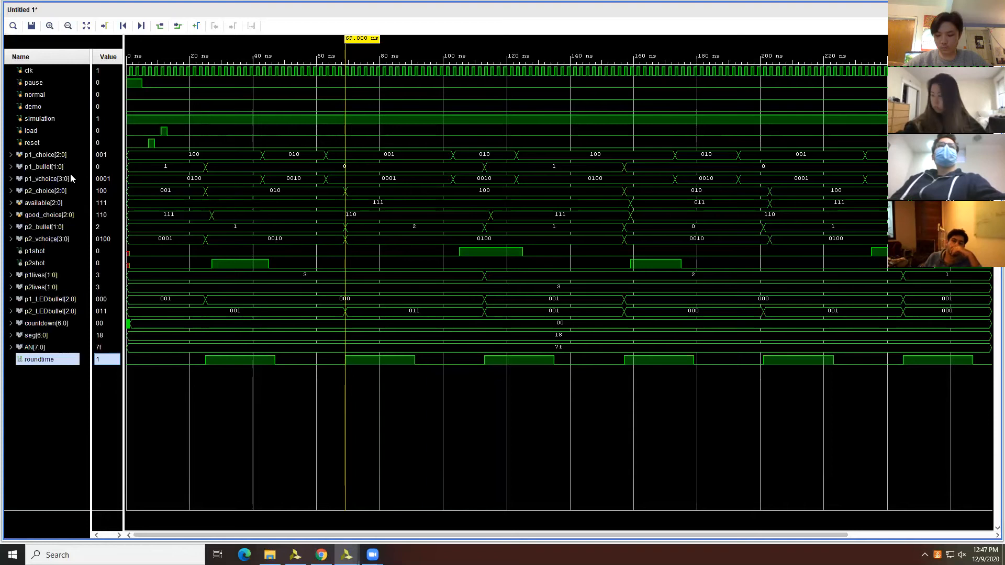
mouse_move(351, 173)
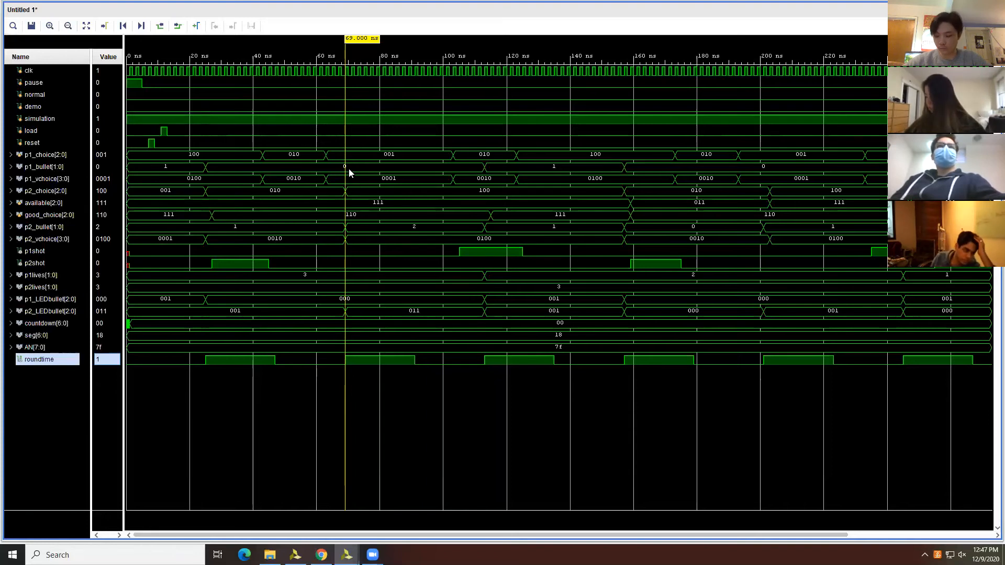
mouse_move(472, 353)
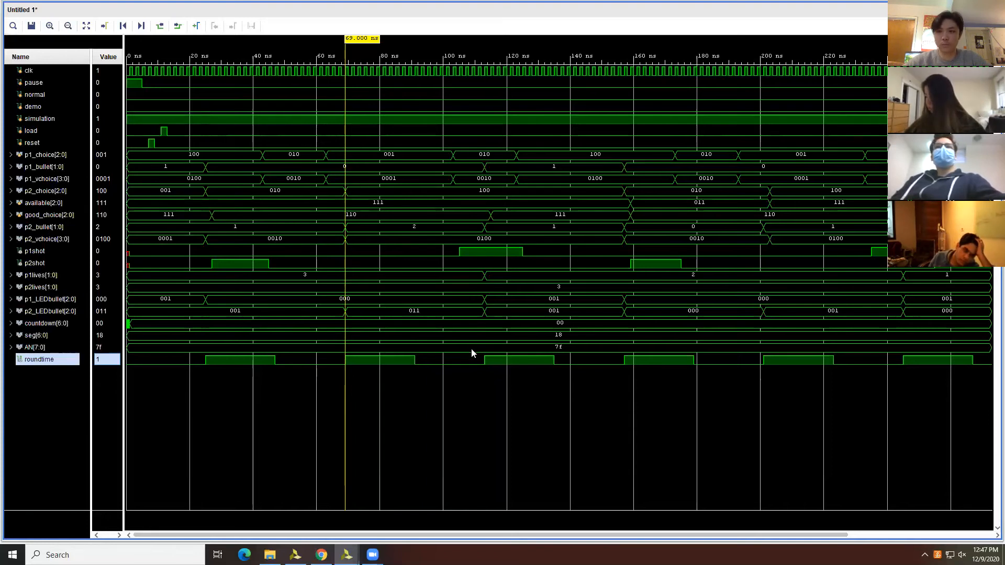
Step: Place the waveform marker at 113 ns to read p1shot 1 and p1lives 2
click(484, 180)
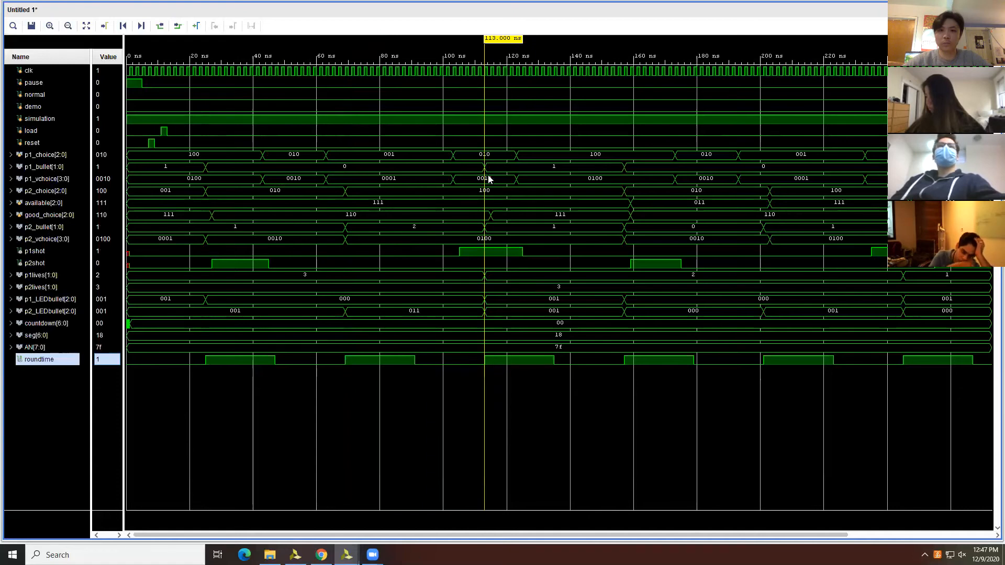
mouse_move(520, 178)
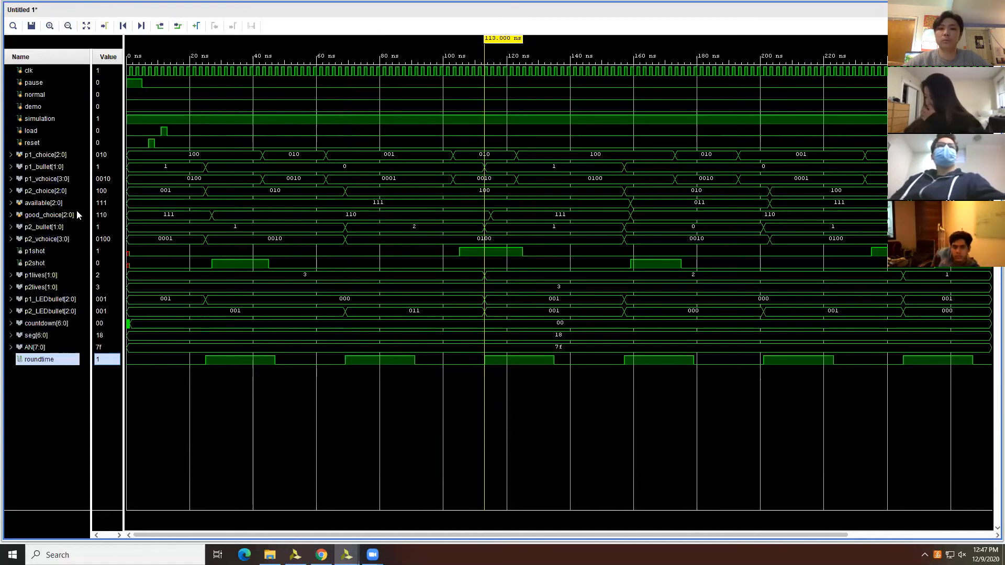
mouse_move(467, 245)
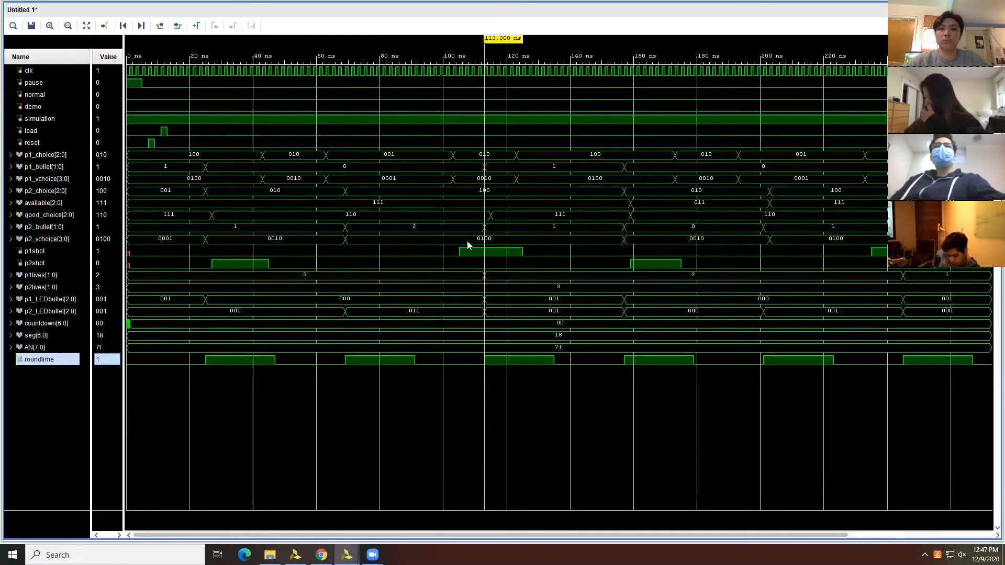
mouse_move(43, 226)
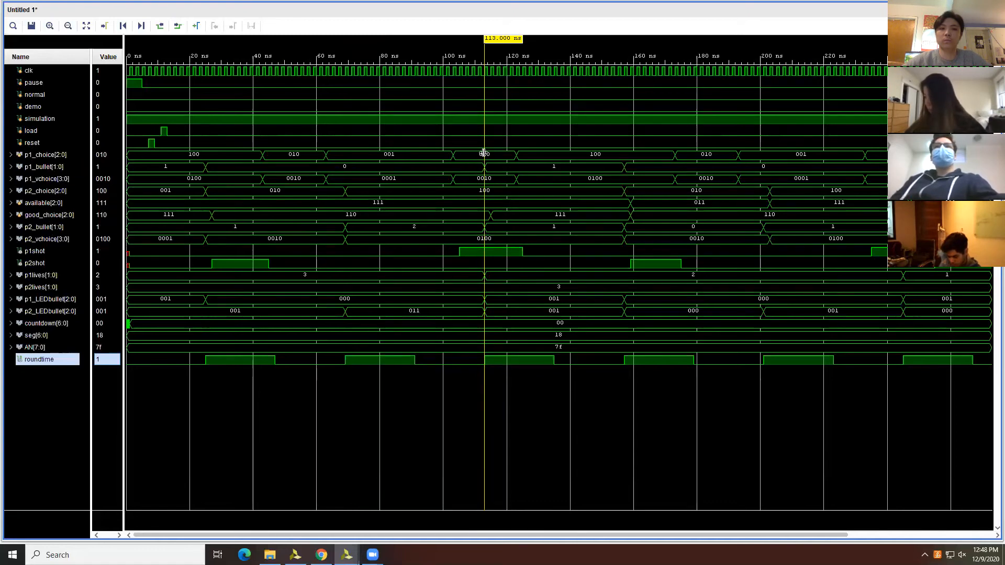
mouse_move(532, 171)
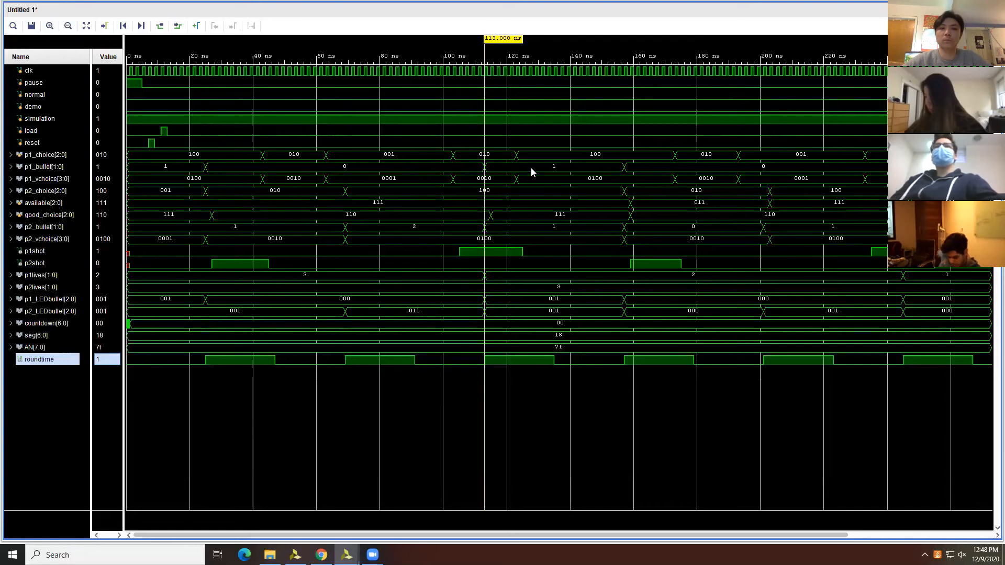
mouse_move(382, 224)
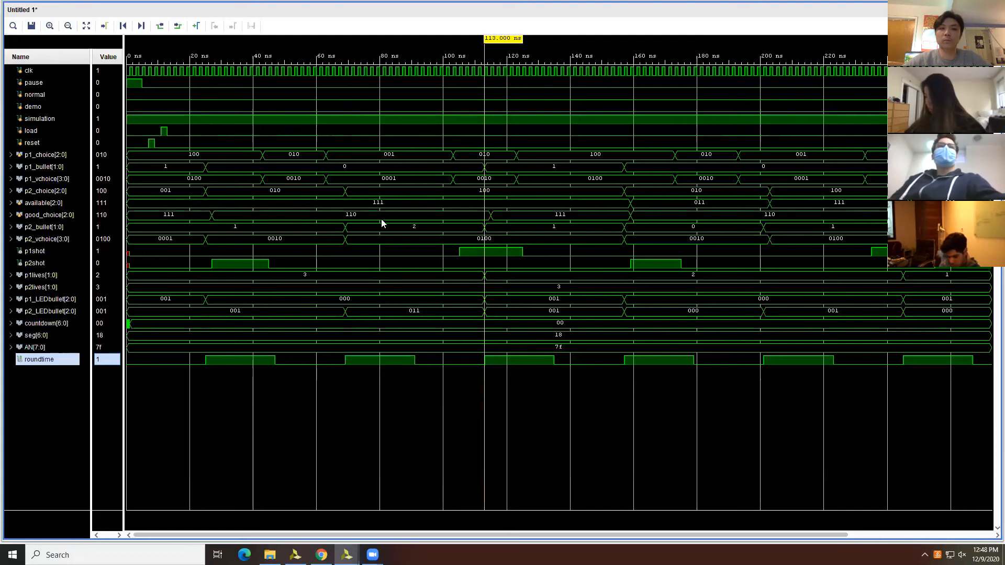
mouse_move(485, 255)
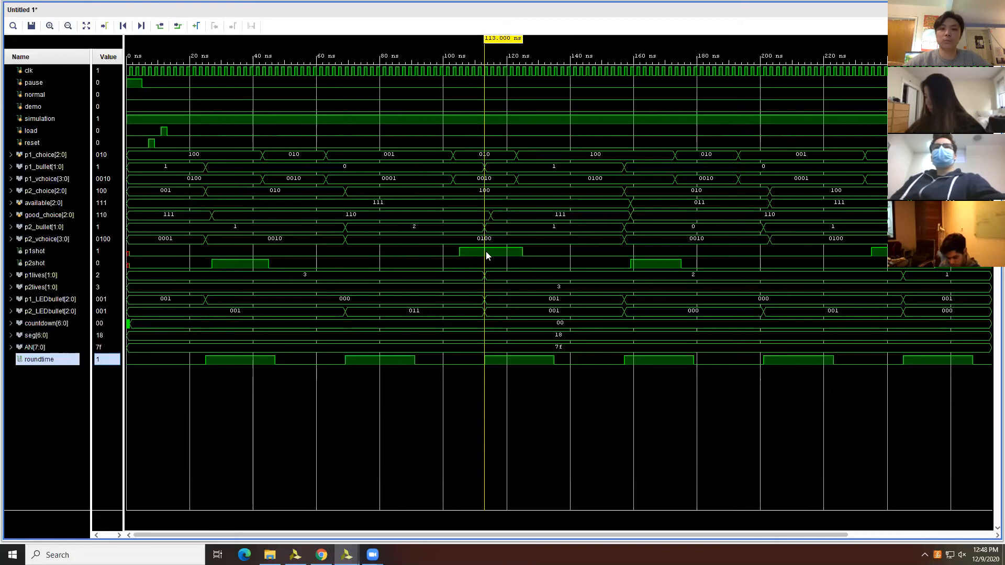
mouse_move(558, 293)
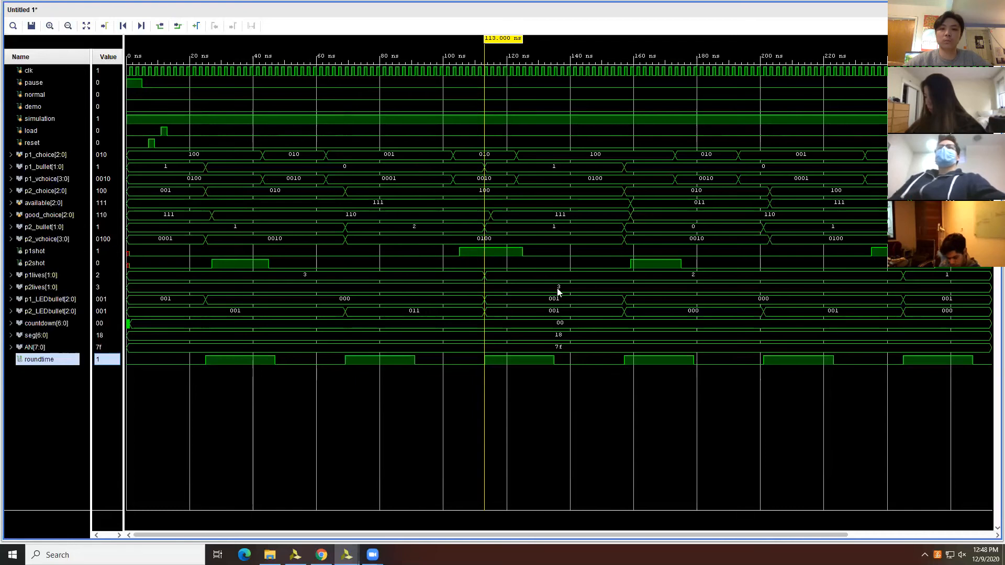
Step: Place the waveform marker at 157 ns to read the fourth round's choices, bullets and lives
click(632, 340)
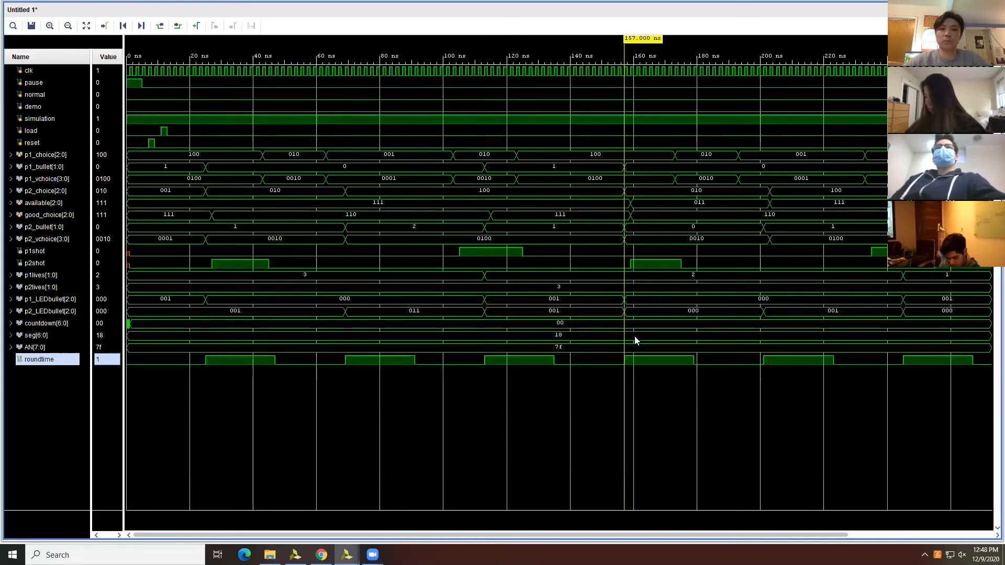
mouse_move(315, 180)
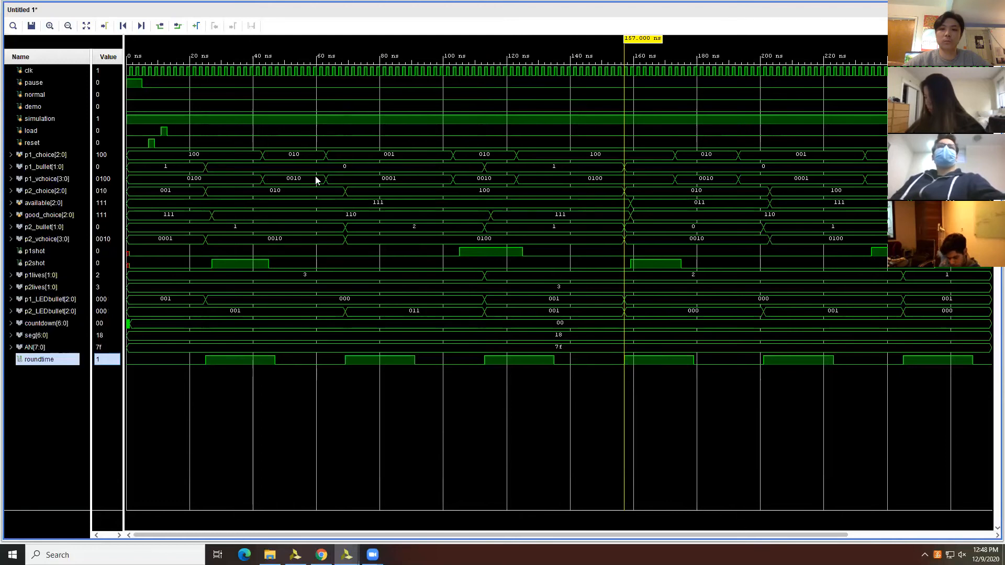
mouse_move(606, 182)
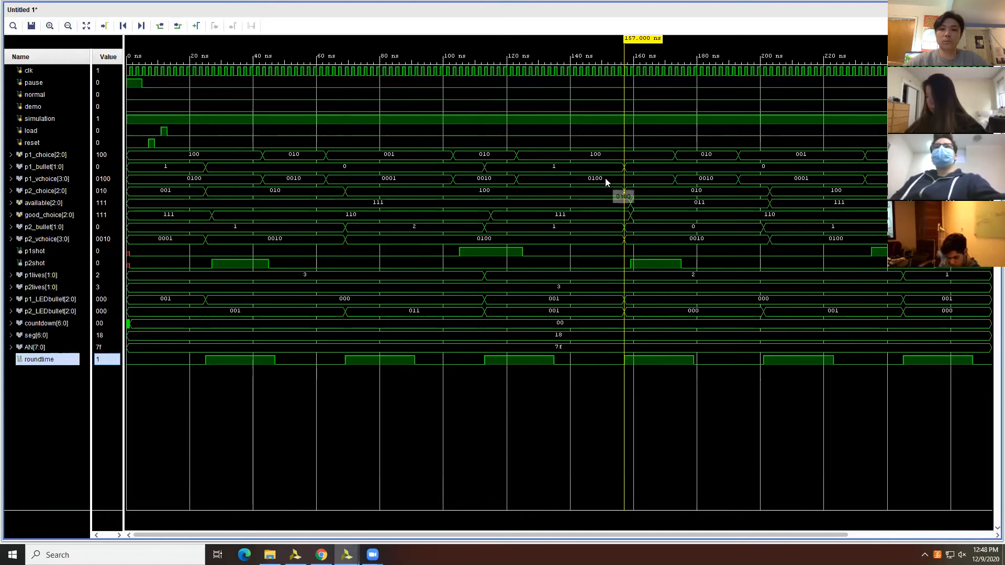
mouse_move(597, 257)
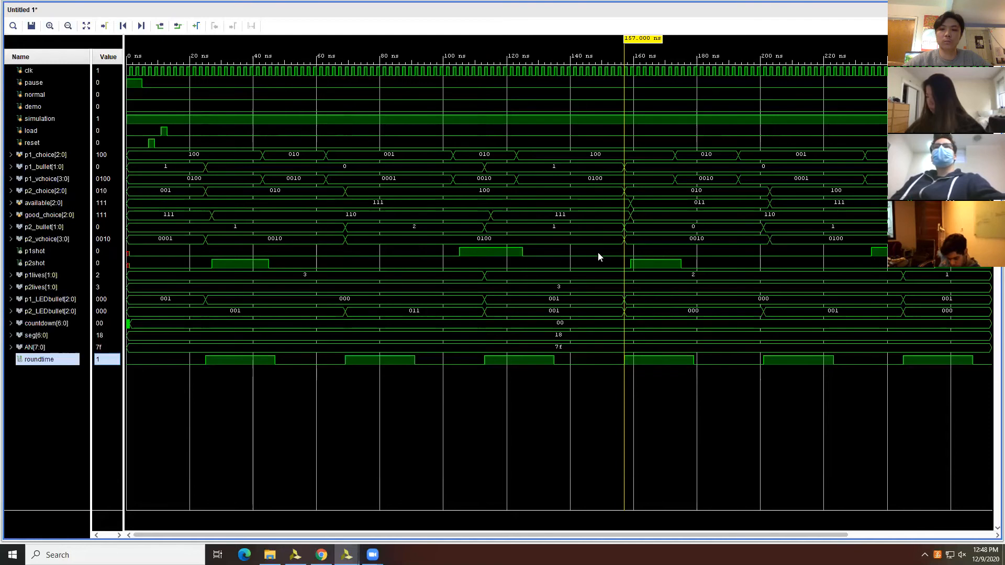
mouse_move(607, 241)
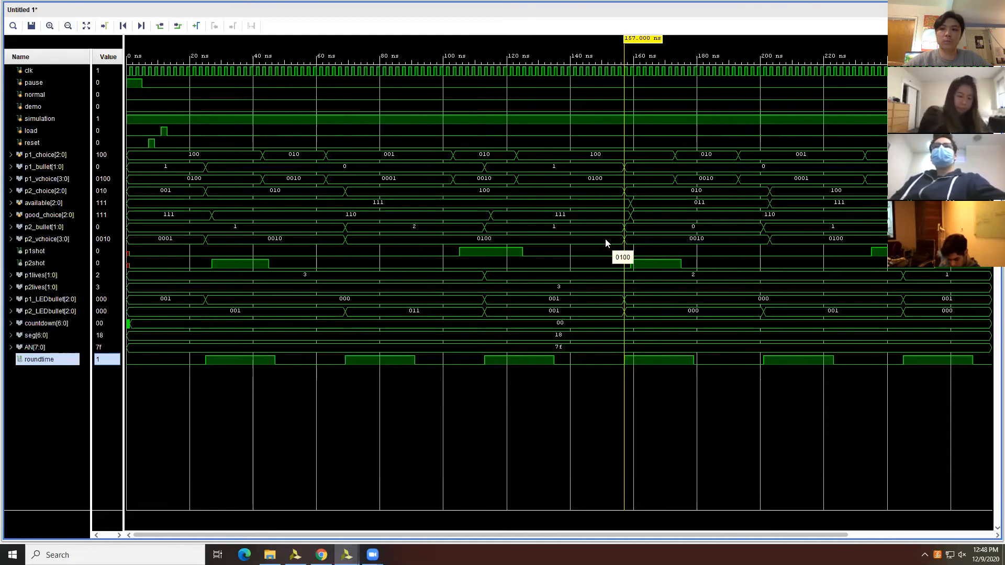
mouse_move(618, 262)
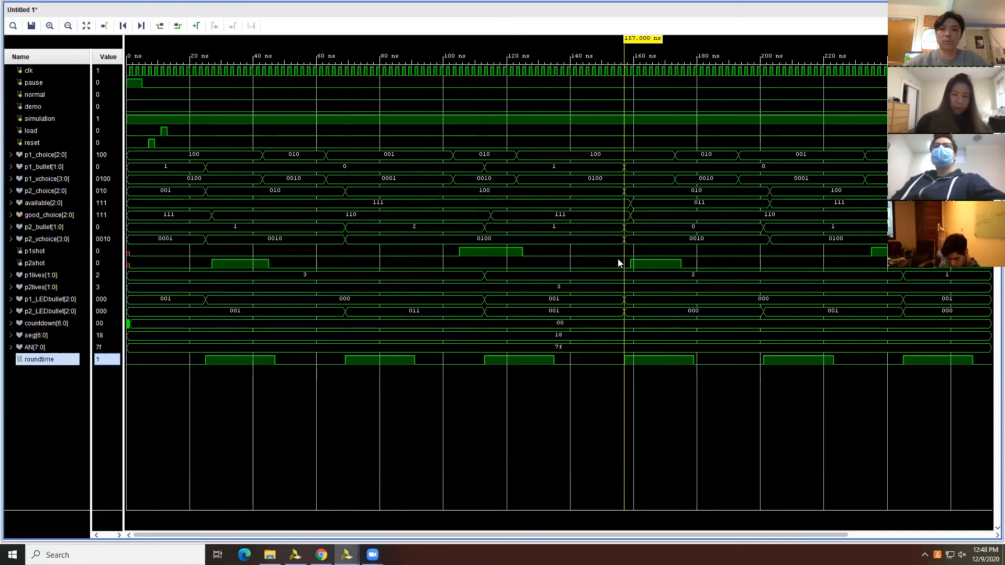
mouse_move(684, 168)
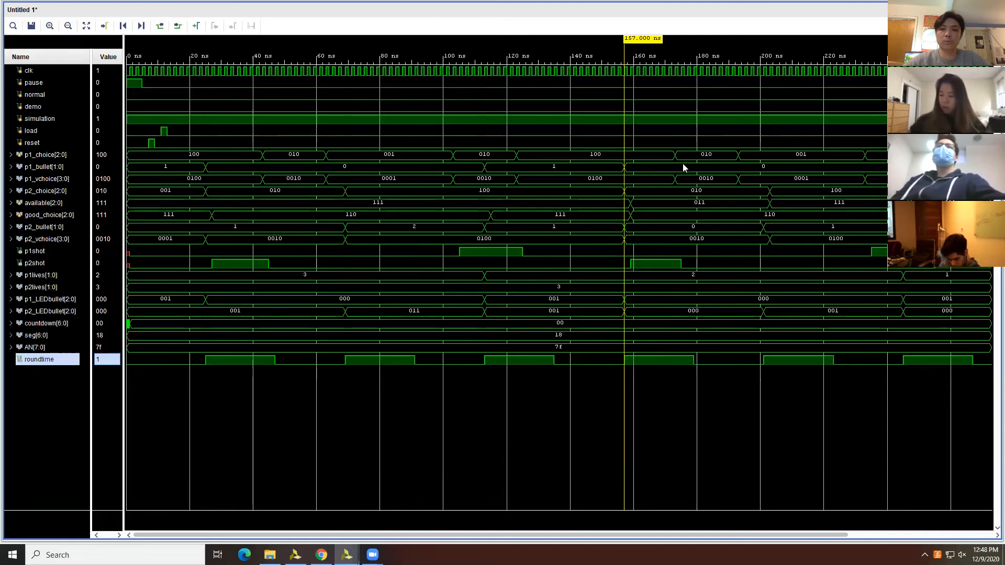